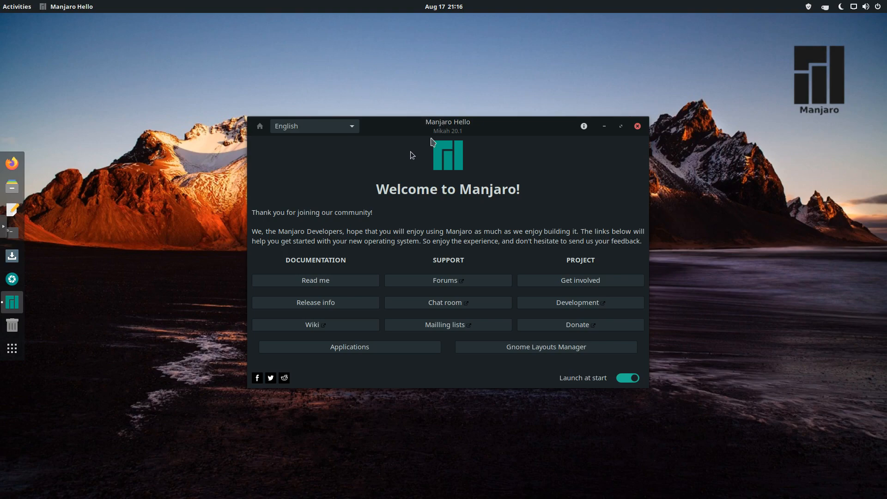
pyautogui.moveTo(387, 249)
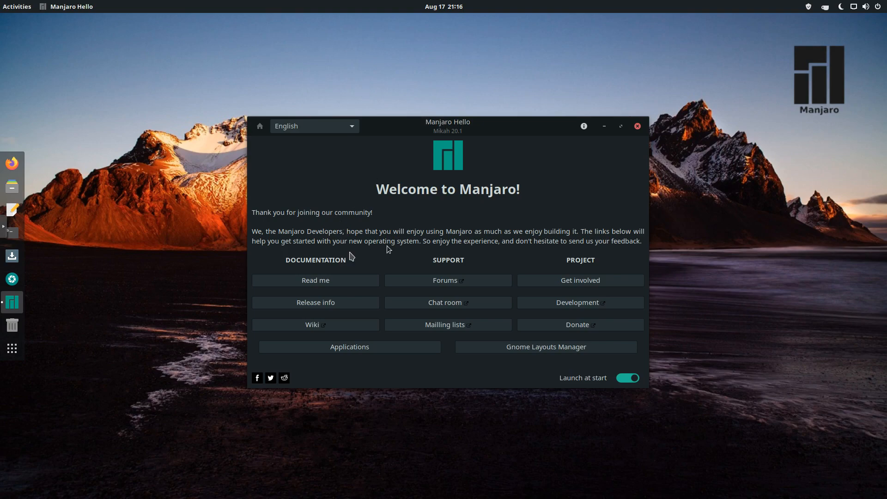
pyautogui.moveTo(578, 258)
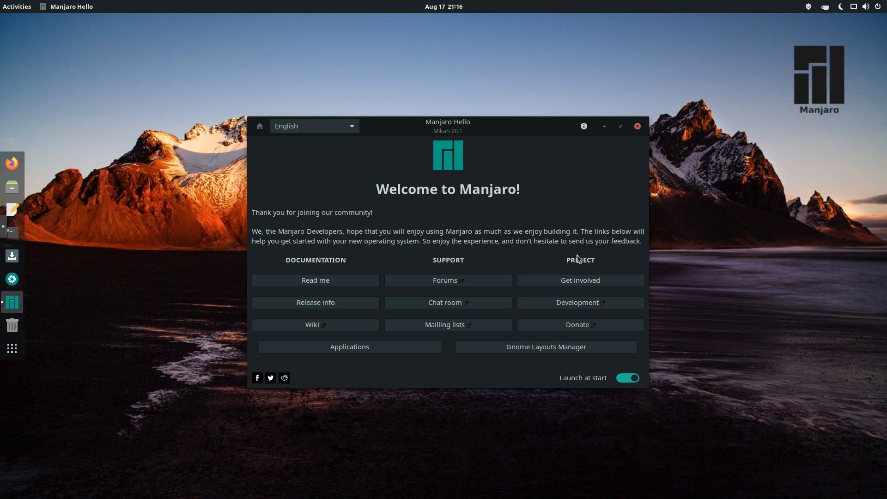
pyautogui.moveTo(478, 274)
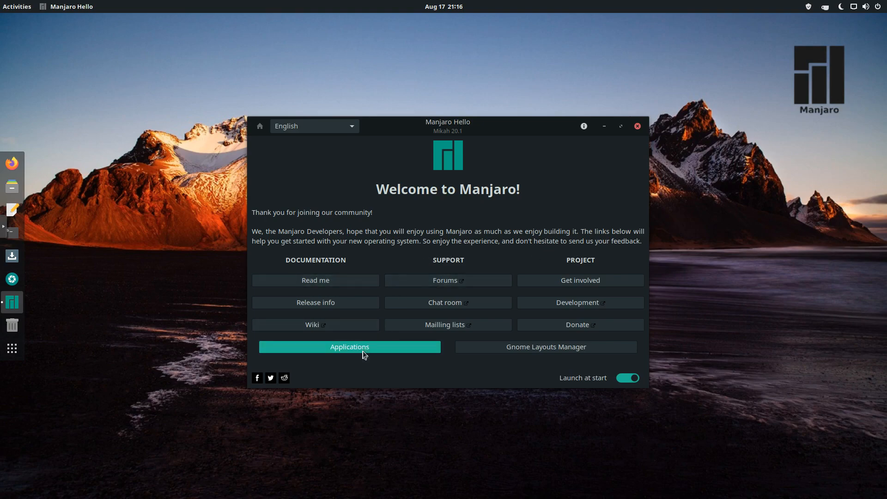
# - Browse the Applications groups, expanding Browsers to see Brave, Chromium, Firefox, Midori and Opera
pyautogui.click(349, 346)
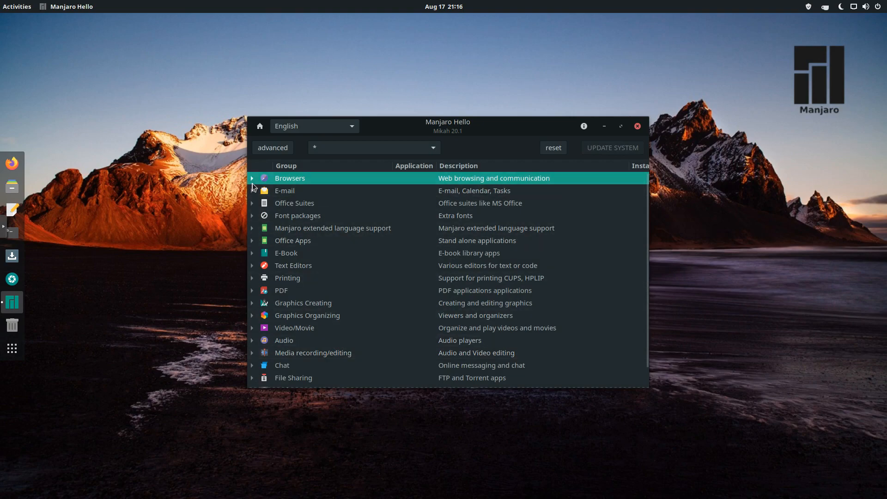
pyautogui.click(252, 178)
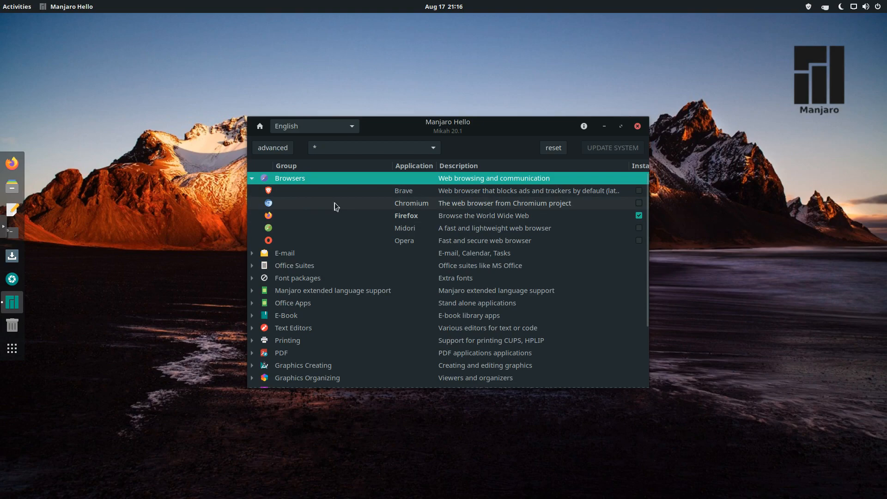
pyautogui.click(252, 178)
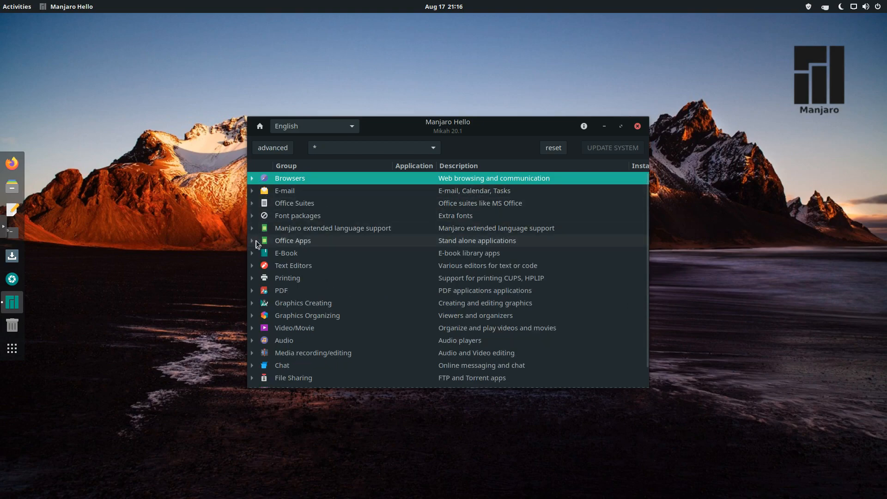
pyautogui.click(252, 240)
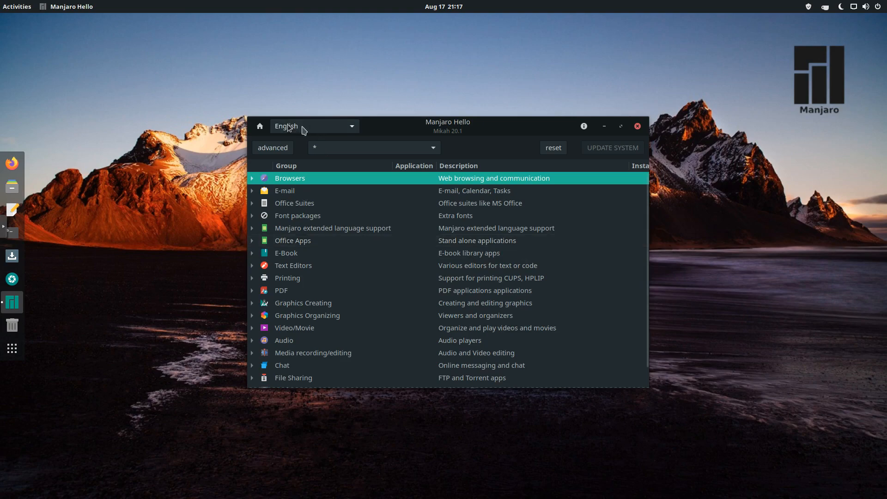
# - From the welcome page, apply the Traditional desktop layout in Gnome Layouts Manager
pyautogui.click(259, 125)
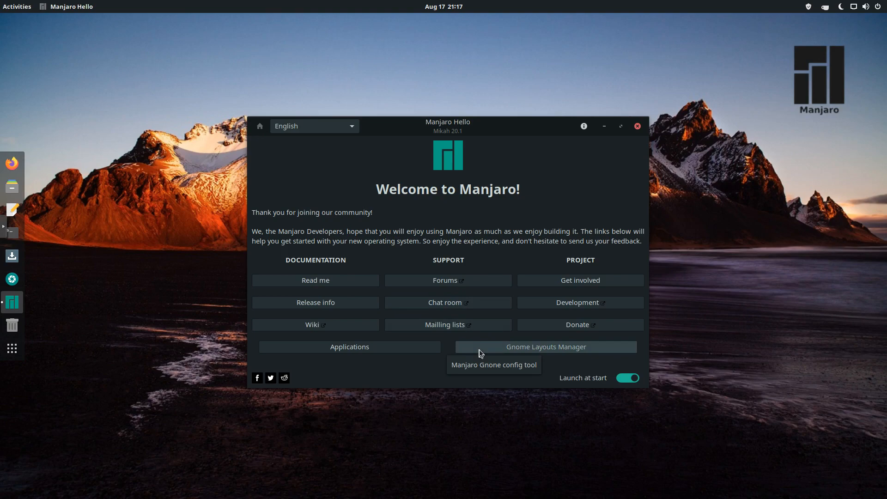
pyautogui.click(545, 347)
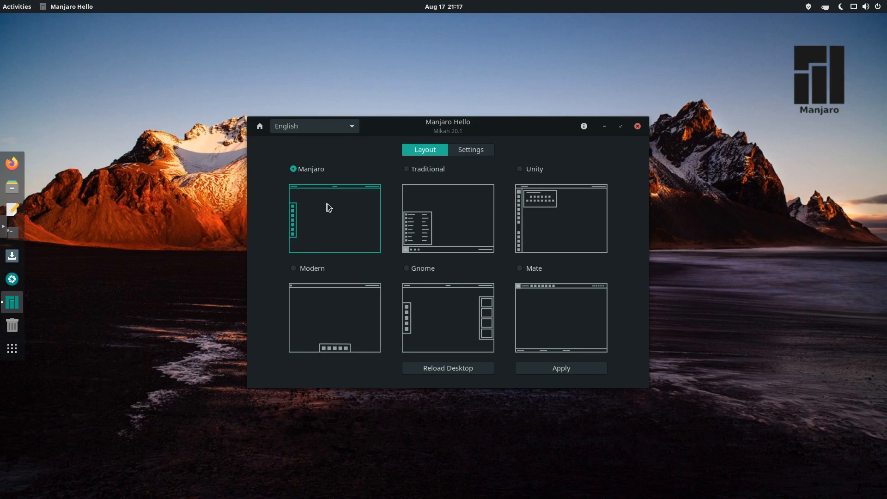
pyautogui.click(406, 168)
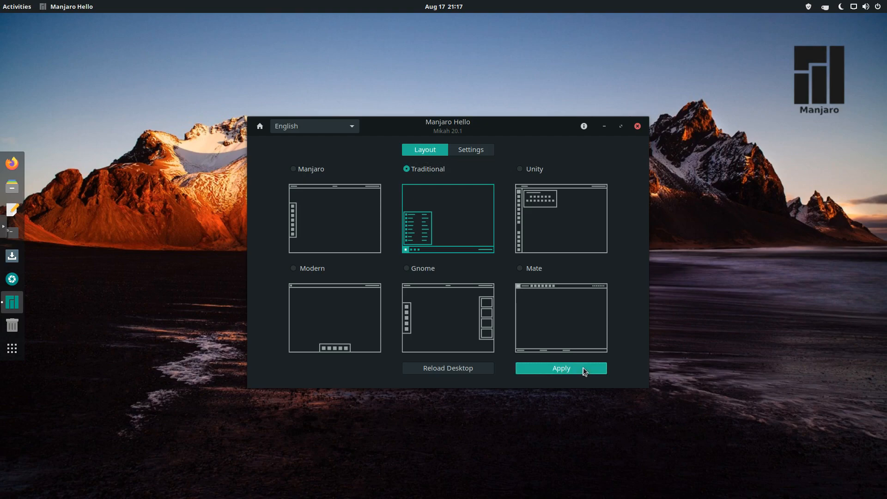
pyautogui.click(559, 368)
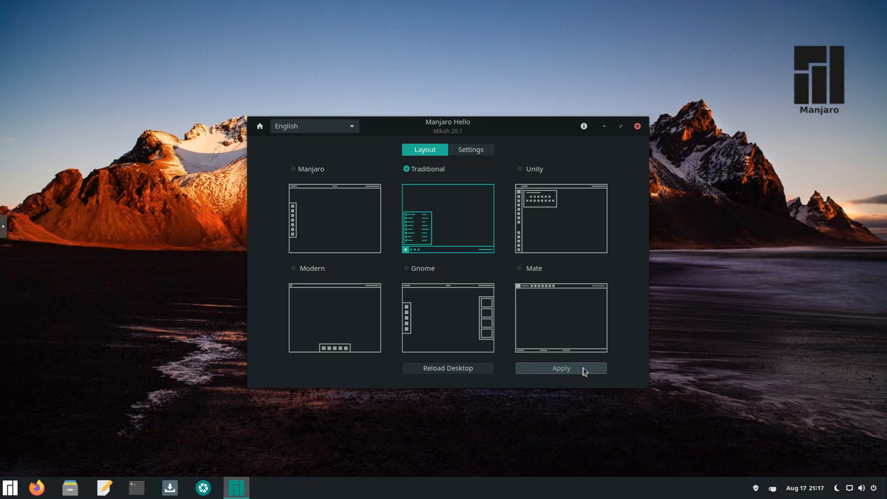
pyautogui.click(559, 368)
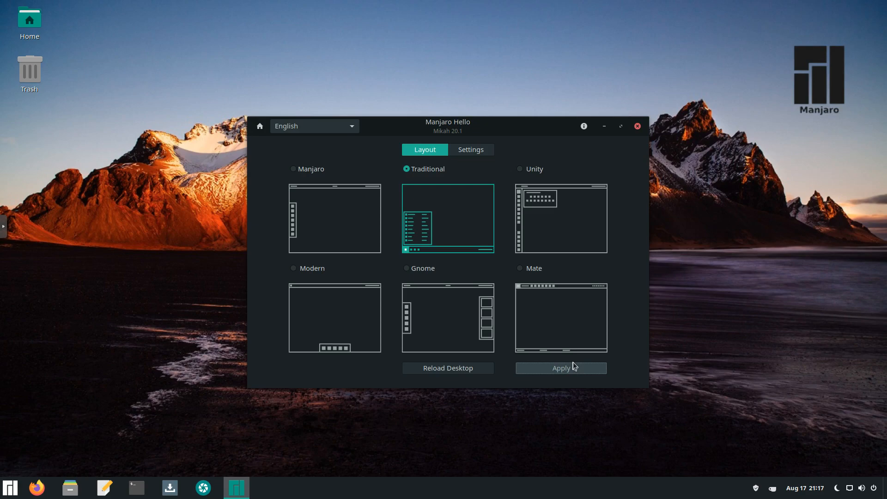
pyautogui.moveTo(37, 487)
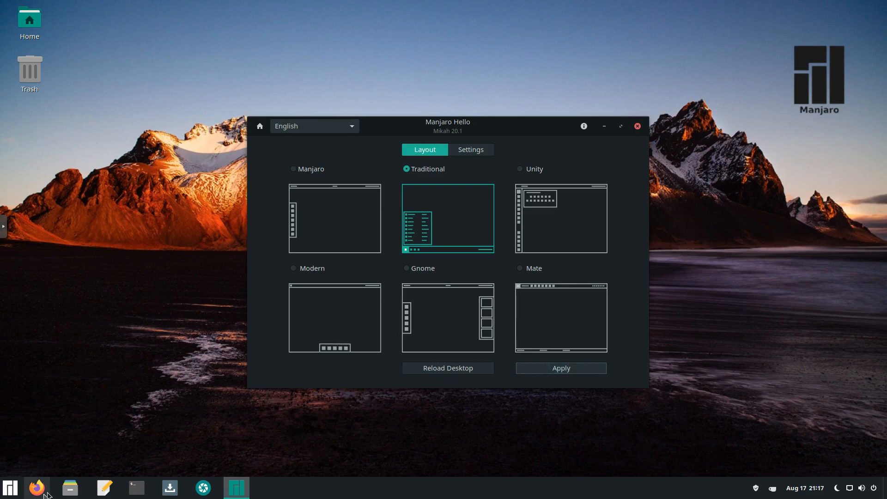
# - Apply the Modern layout, then switch the desktop to the Gnome layout
pyautogui.click(519, 168)
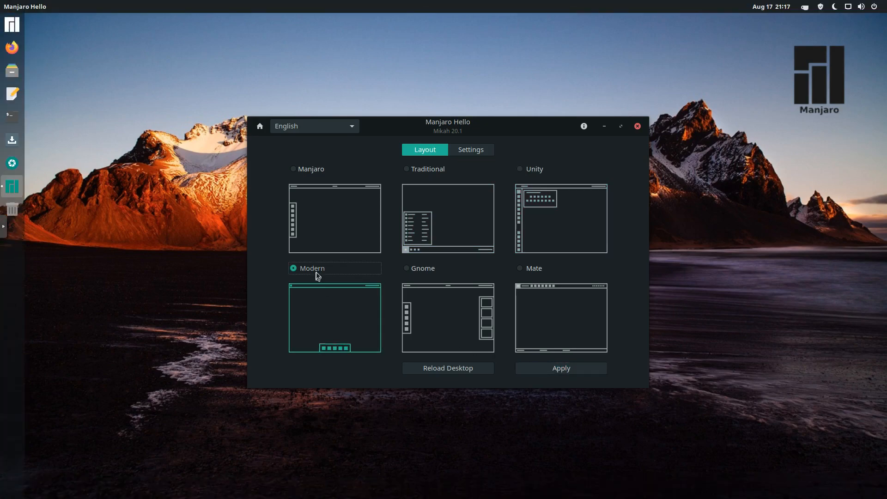
pyautogui.click(560, 367)
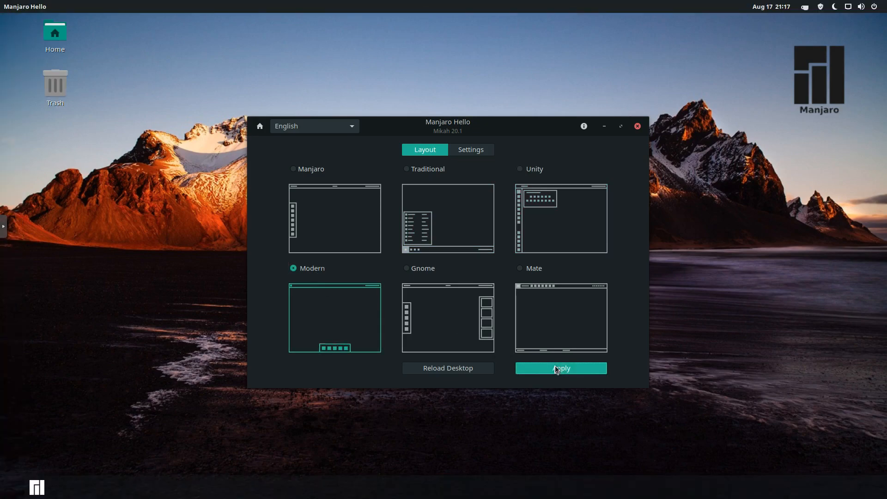
pyautogui.click(560, 369)
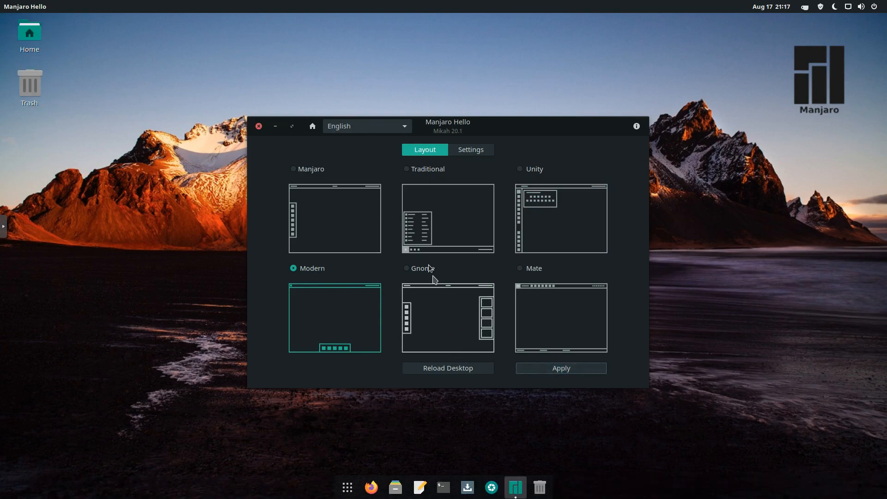
pyautogui.click(407, 268)
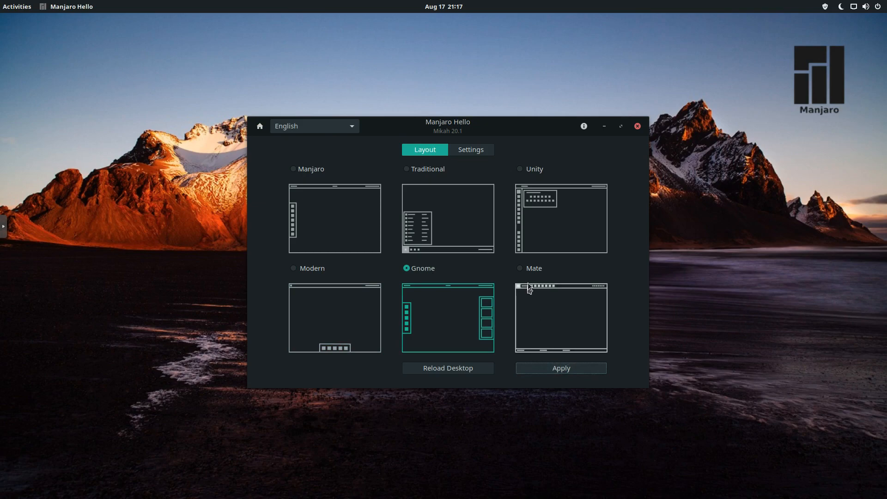
# - Apply the Mate layout, then return the desktop to the Manjaro layout
pyautogui.click(519, 268)
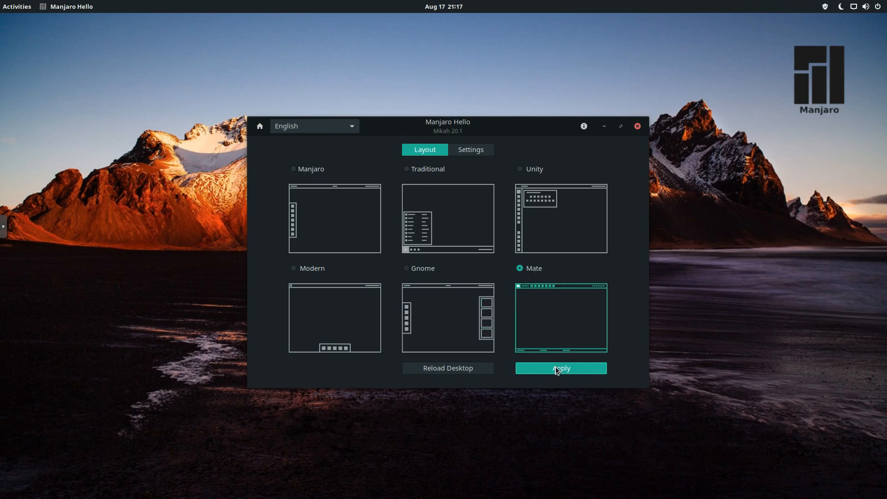
pyautogui.click(559, 368)
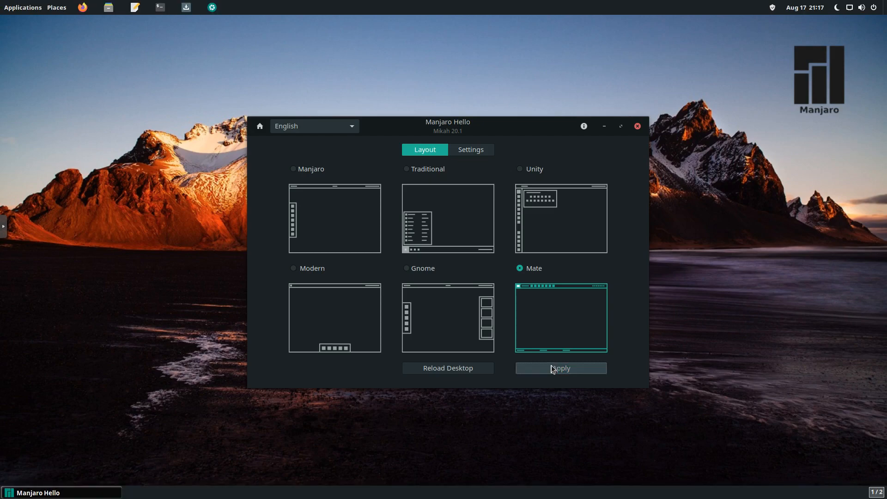
pyautogui.click(560, 368)
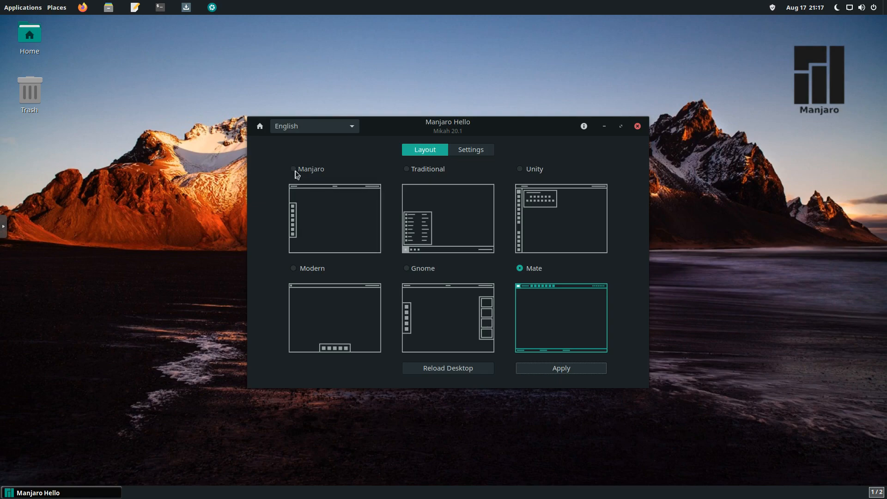
pyautogui.click(293, 168)
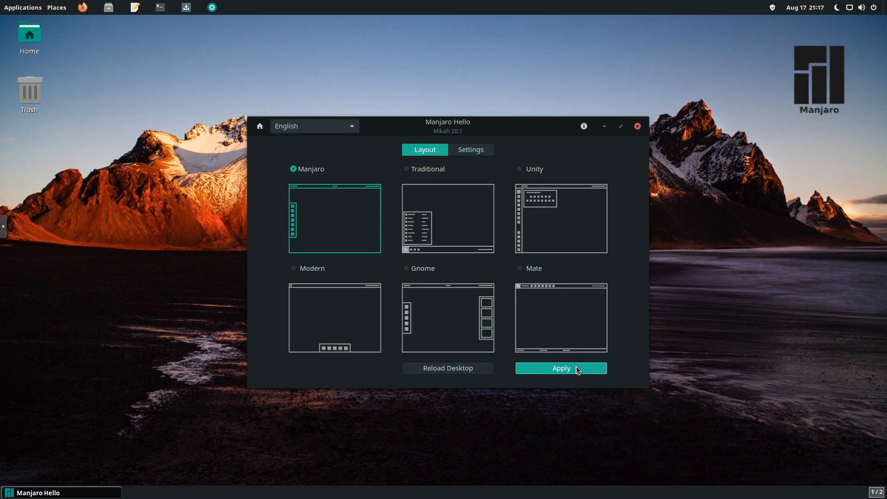
pyautogui.click(560, 367)
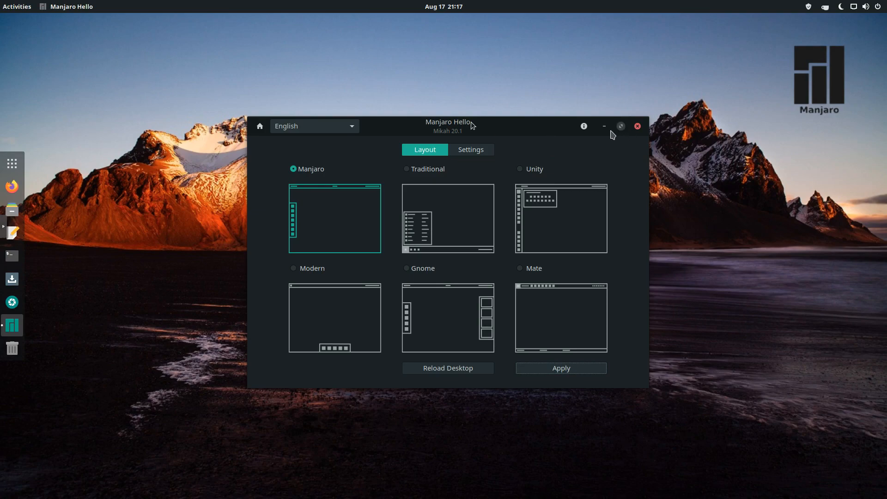
# - Back on the welcome page, switch off Launch at start for Manjaro Hello
pyautogui.click(259, 125)
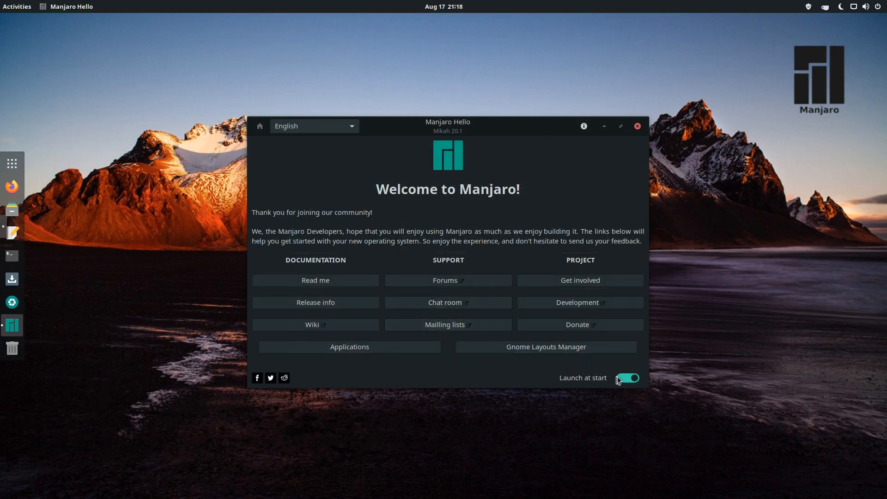
pyautogui.click(626, 377)
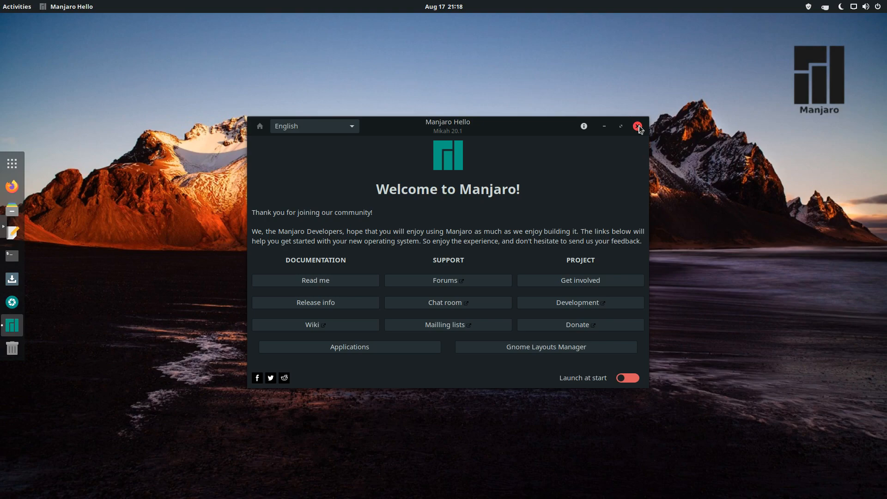
pyautogui.click(638, 125)
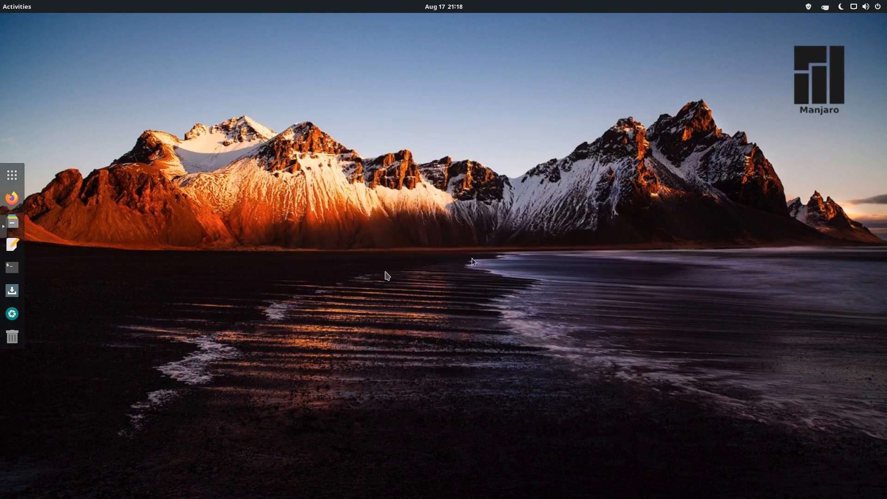
pyautogui.moveTo(386, 268)
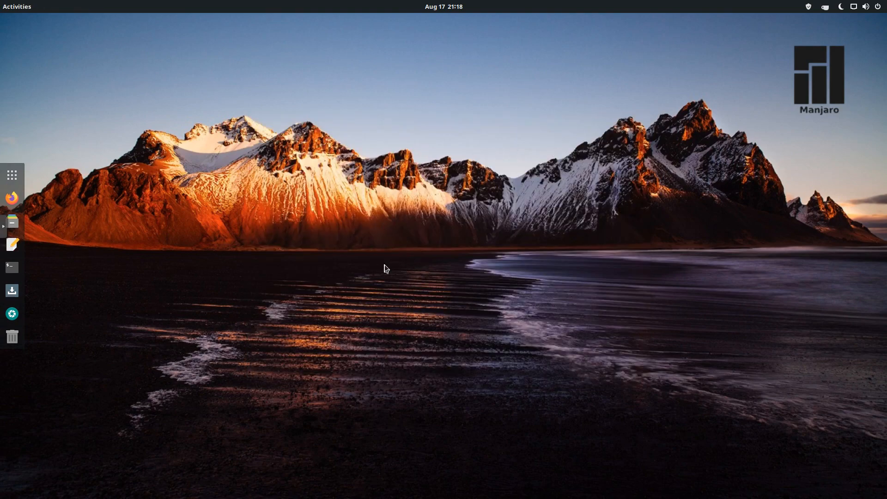
pyautogui.moveTo(485, 277)
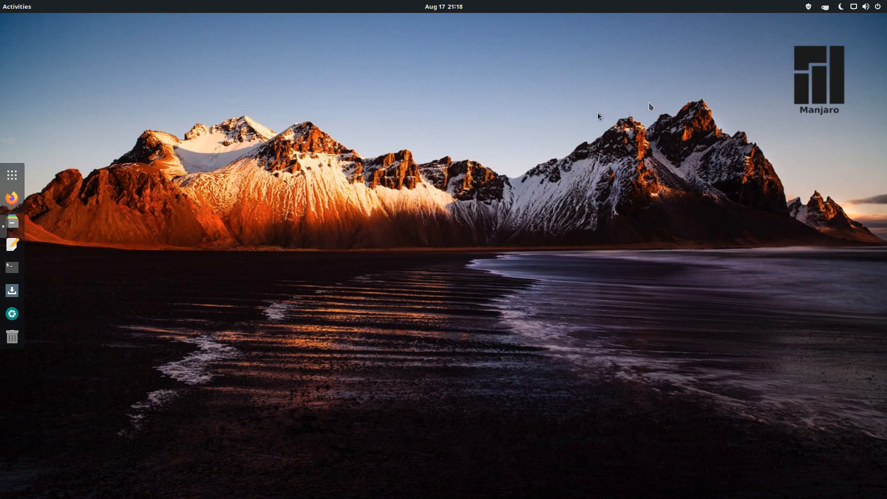
pyautogui.moveTo(48, 10)
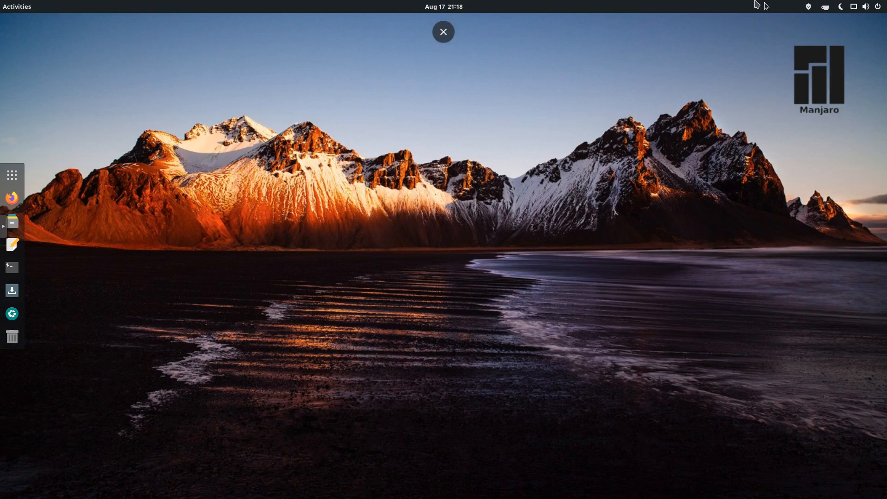
pyautogui.click(443, 31)
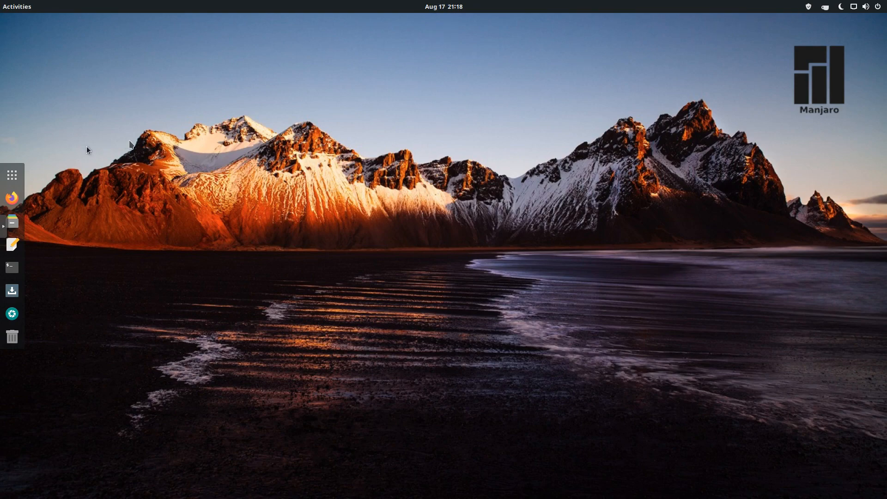
pyautogui.moveTo(12, 176)
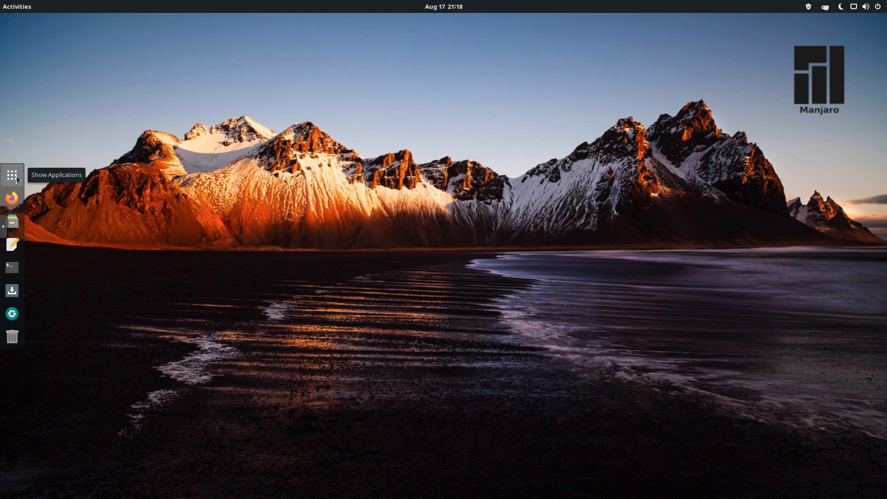
pyautogui.moveTo(11, 198)
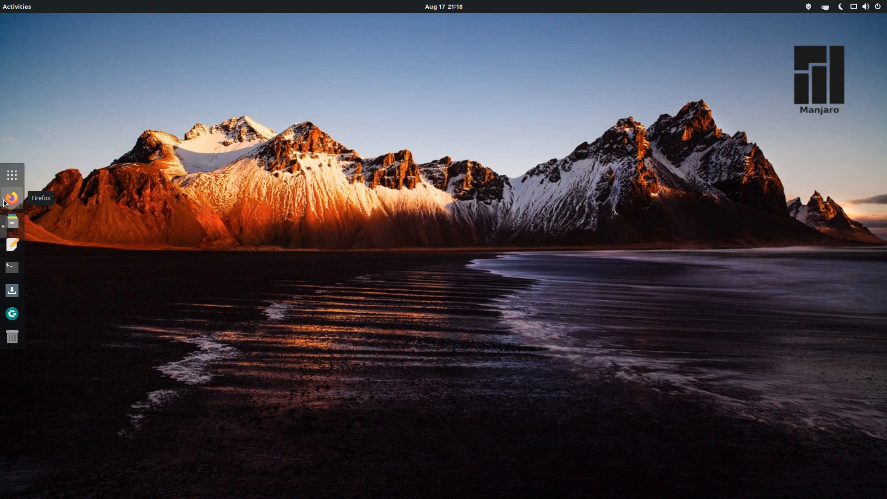
pyautogui.moveTo(11, 221)
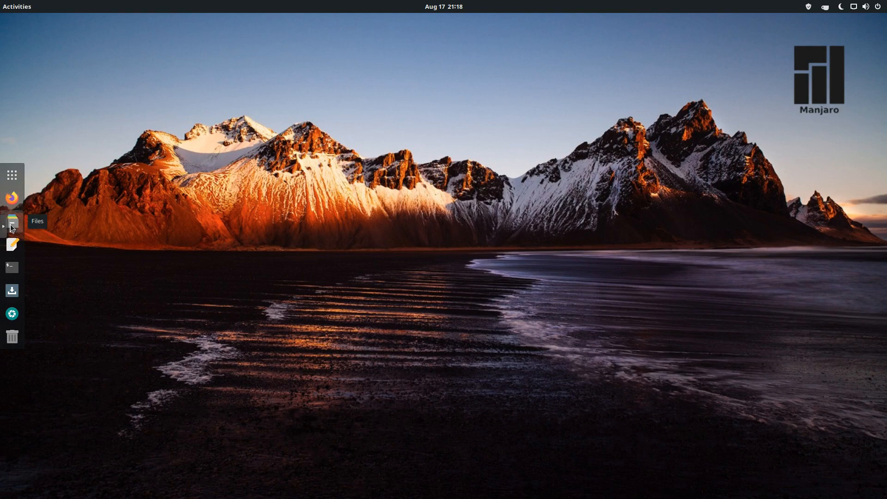
pyautogui.moveTo(11, 267)
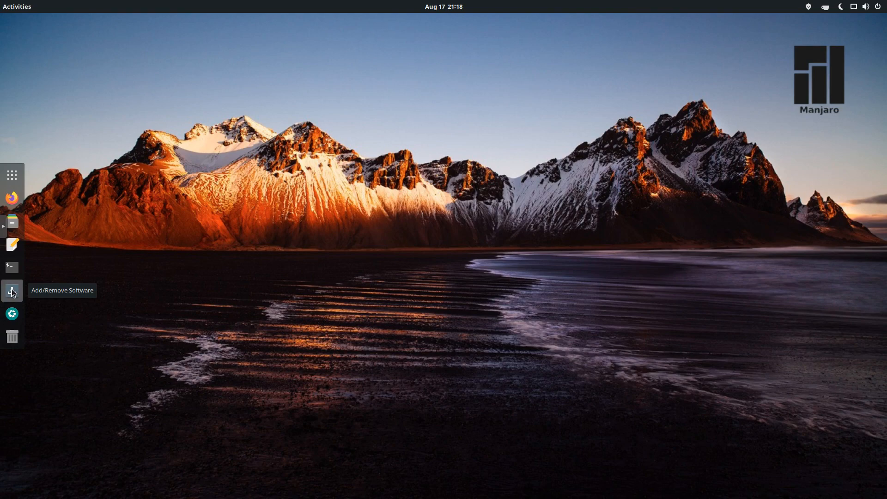
pyautogui.click(11, 290)
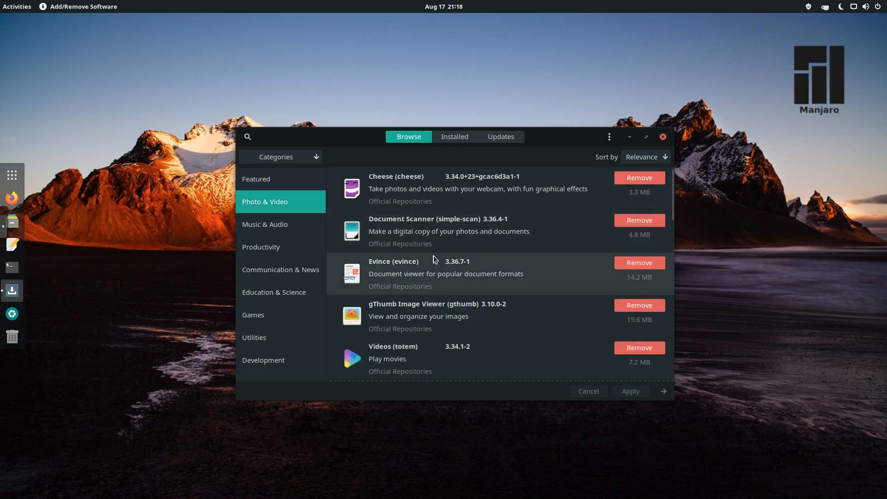
pyautogui.scroll(-3)
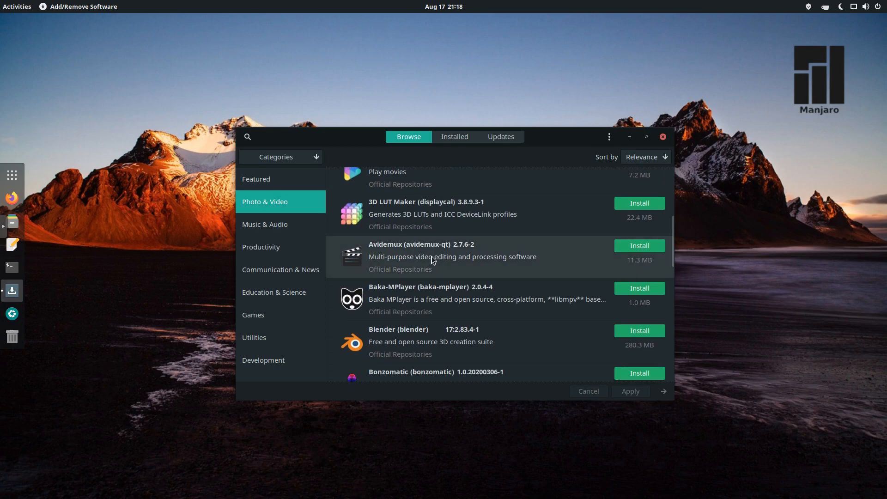
pyautogui.scroll(-3)
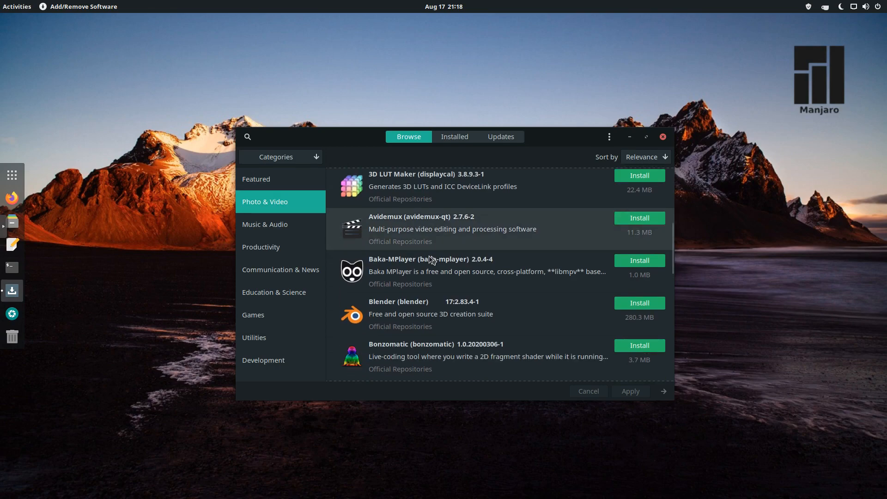
pyautogui.click(264, 224)
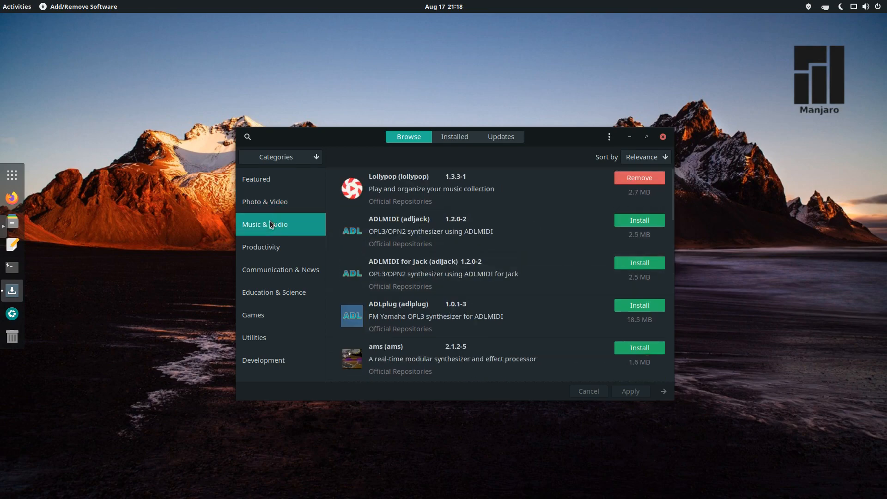
pyautogui.click(260, 246)
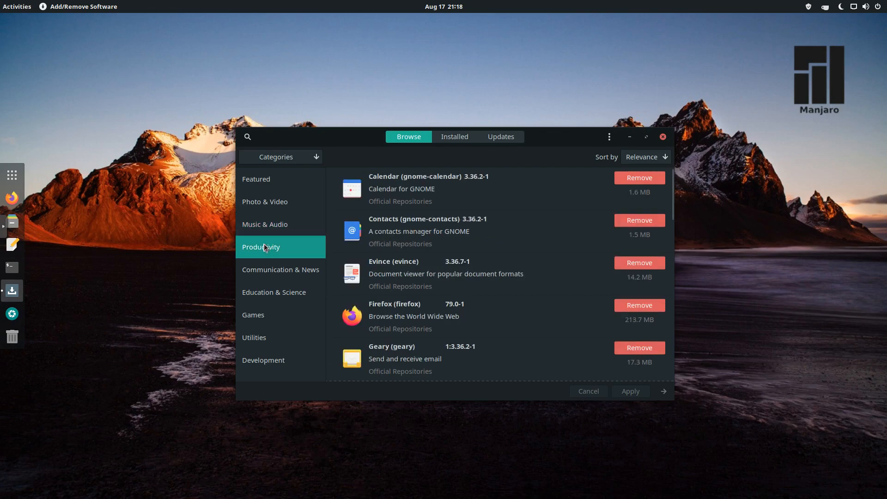
pyautogui.click(279, 269)
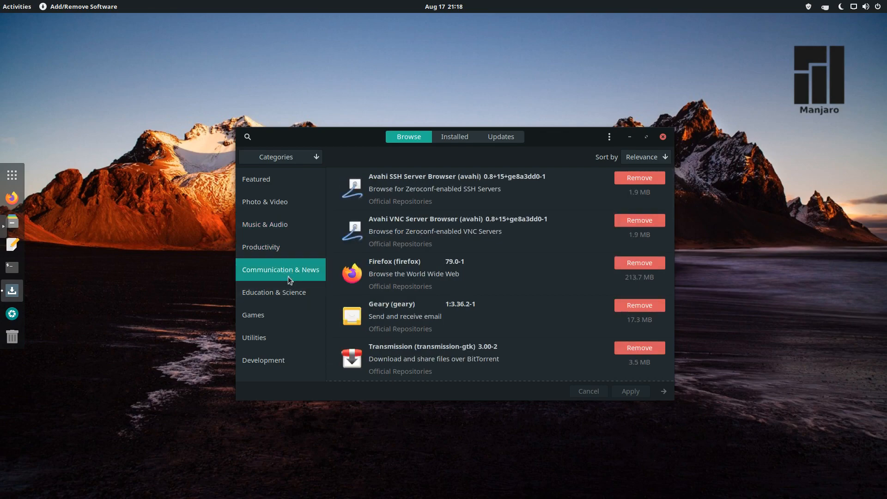
pyautogui.click(273, 292)
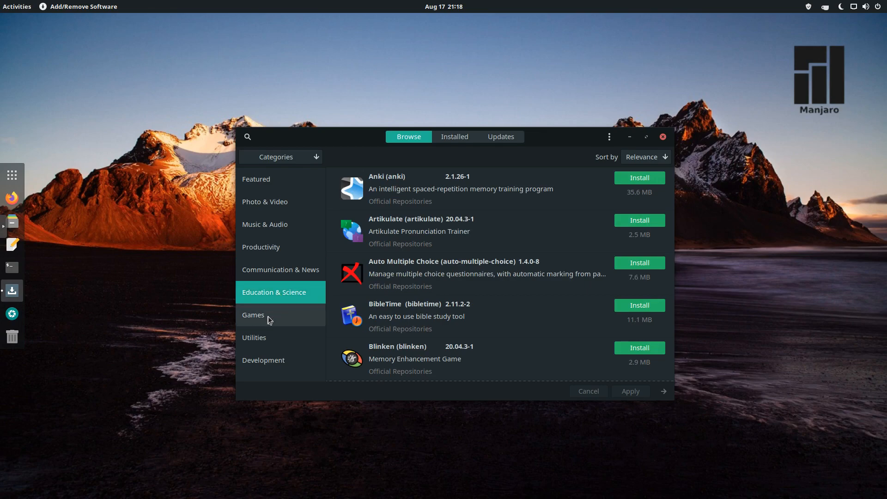
pyautogui.click(253, 314)
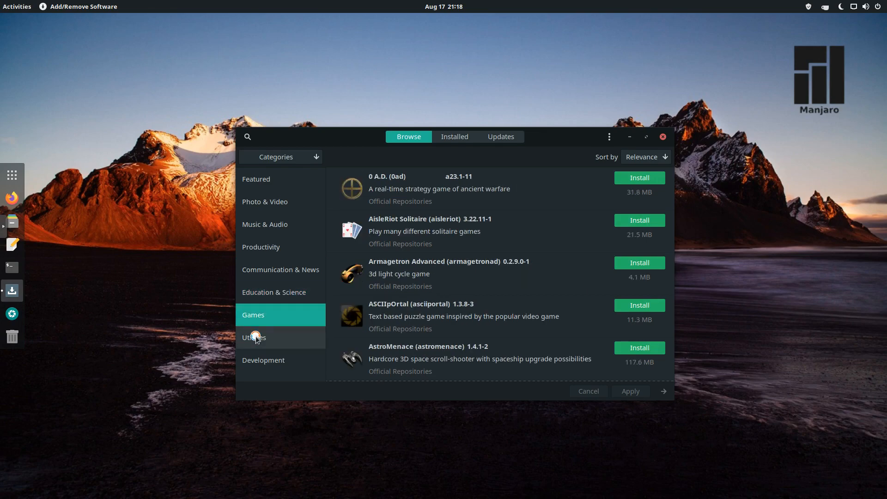
pyautogui.click(263, 360)
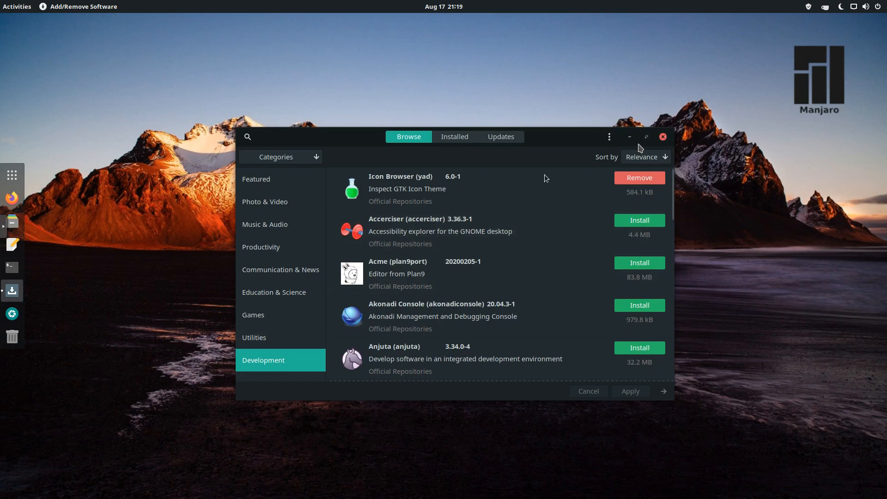
pyautogui.moveTo(408, 256)
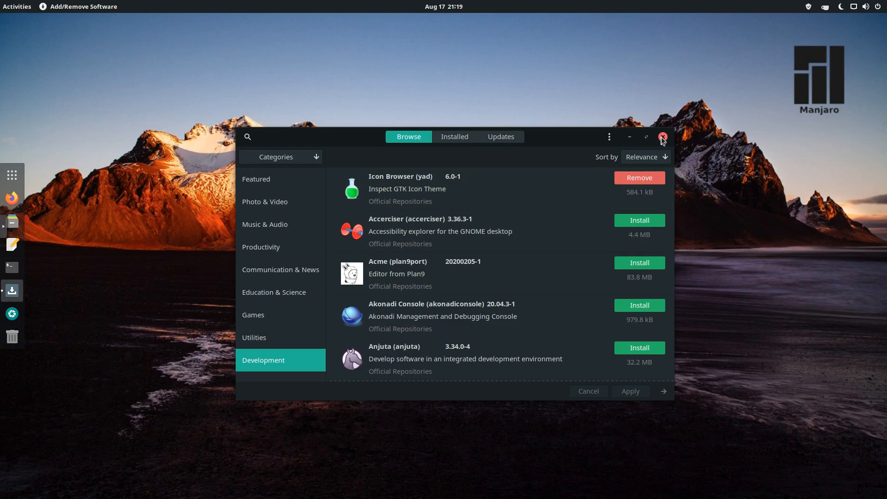
pyautogui.click(663, 137)
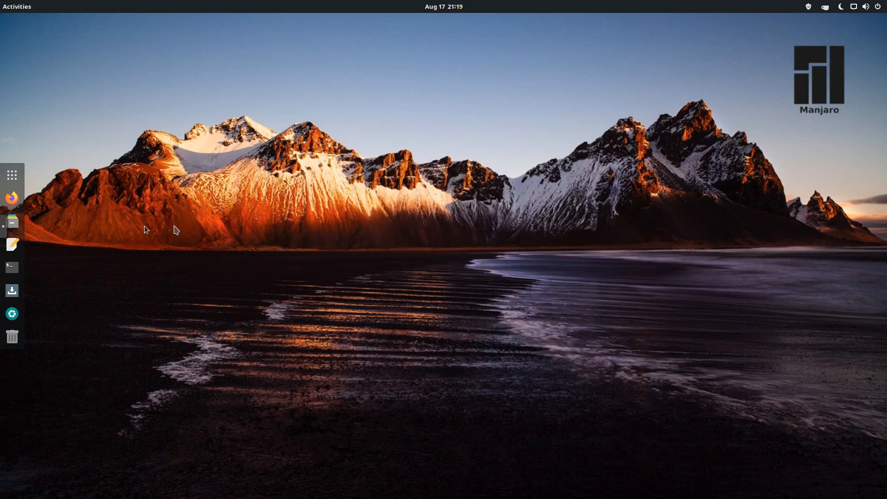
pyautogui.moveTo(12, 175)
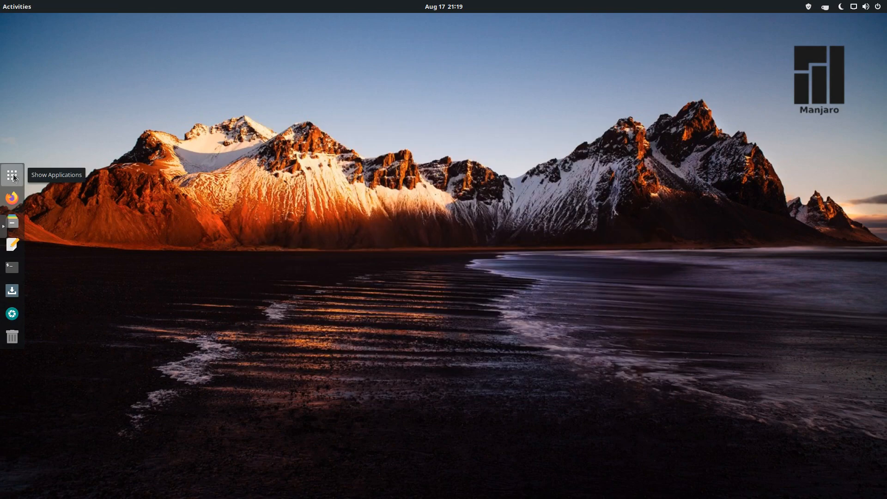
# - Show all applications and scroll through the Accessories folder (Files, Help, Layouts, User Guide)
pyautogui.click(12, 175)
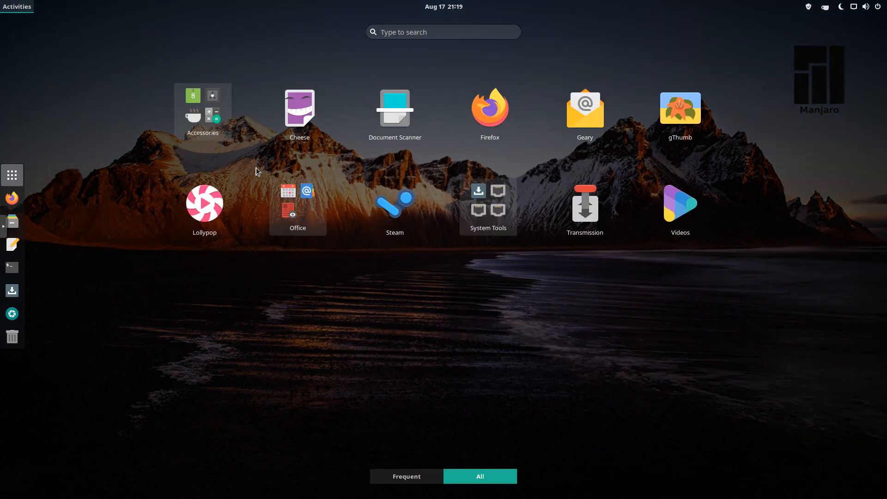
pyautogui.moveTo(304, 160)
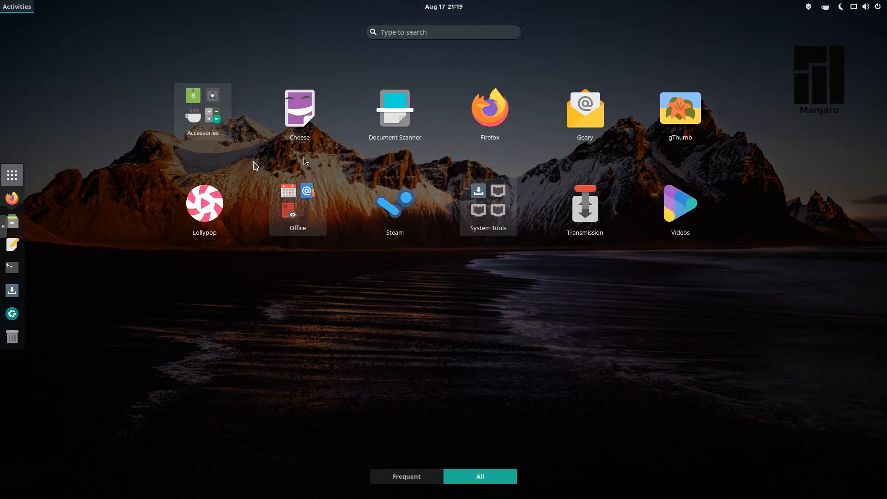
pyautogui.moveTo(257, 158)
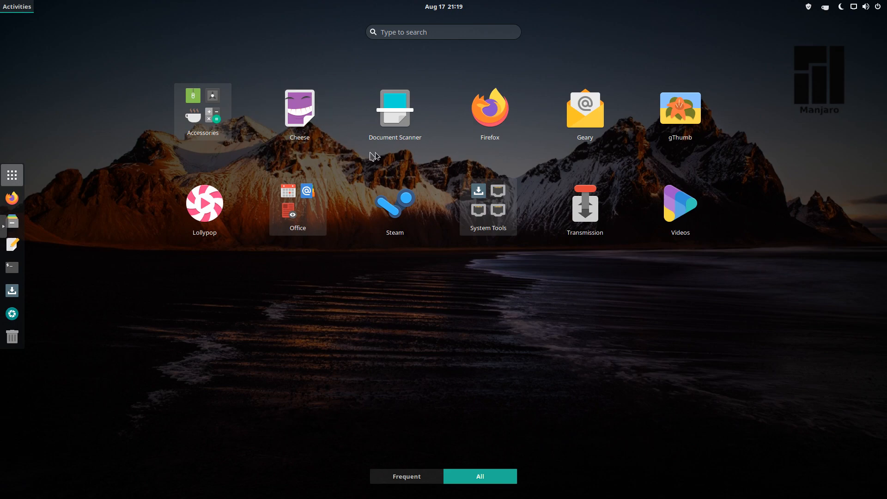
pyautogui.click(202, 107)
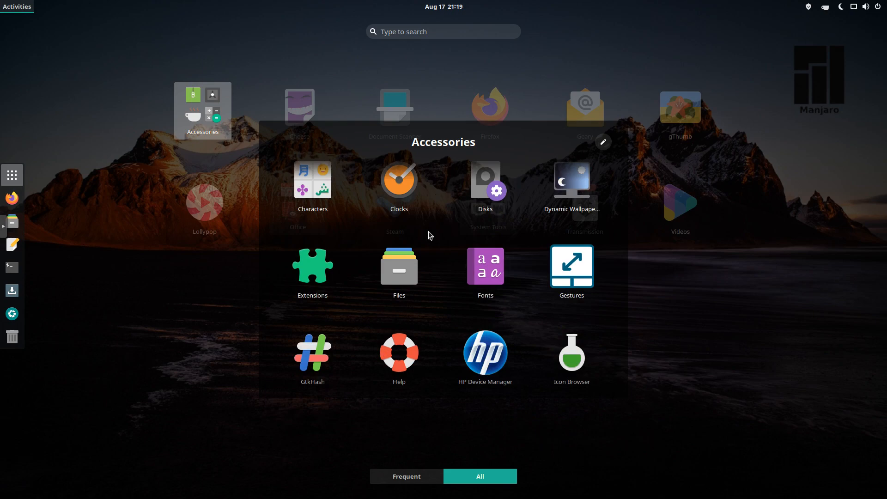
pyautogui.scroll(-3)
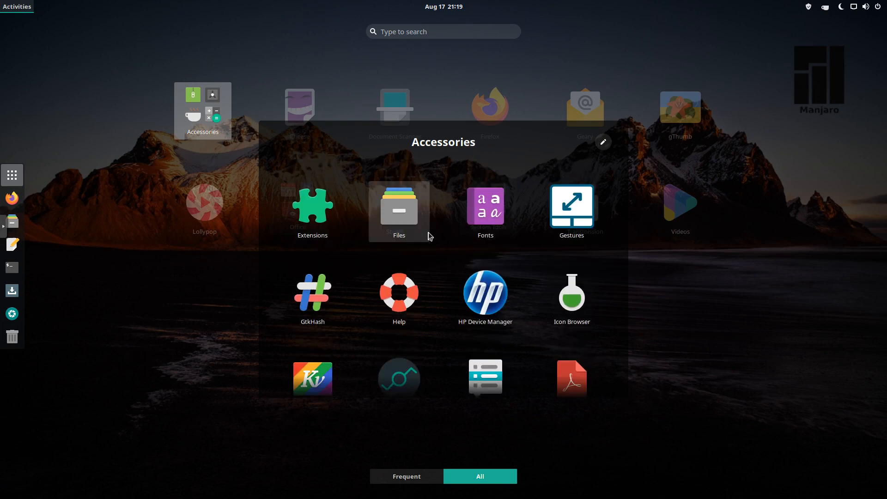
pyautogui.scroll(-3)
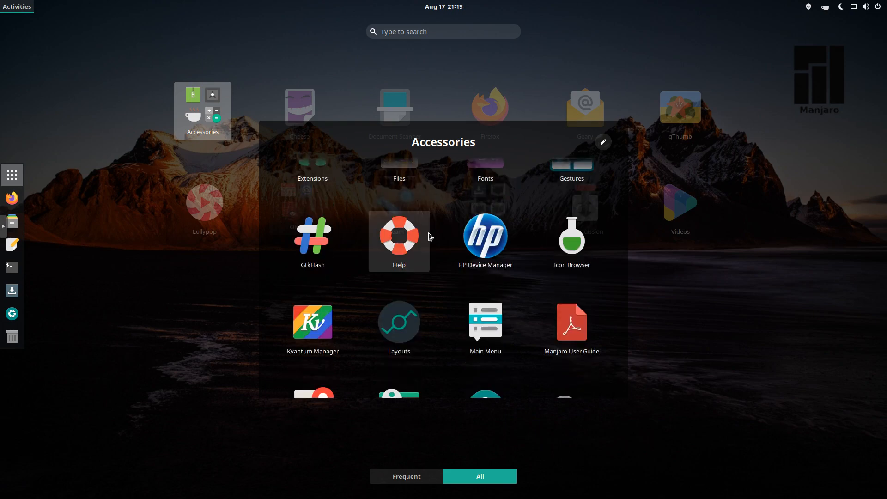
pyautogui.moveTo(445, 245)
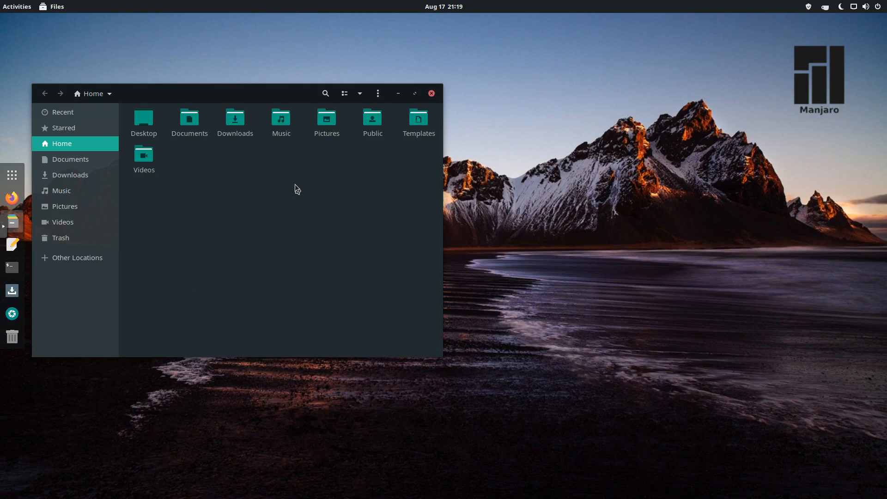
pyautogui.moveTo(234, 120)
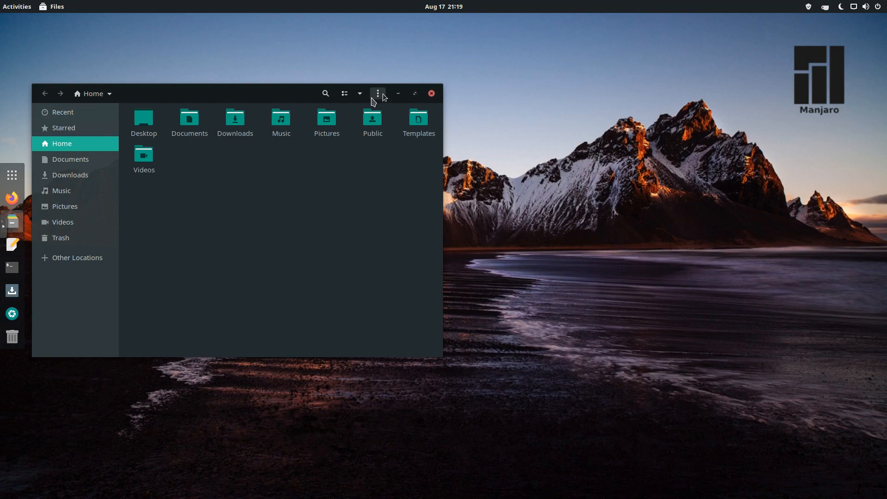
# - View the About Files dialog showing version 3.36.3 and dismiss it
pyautogui.click(378, 93)
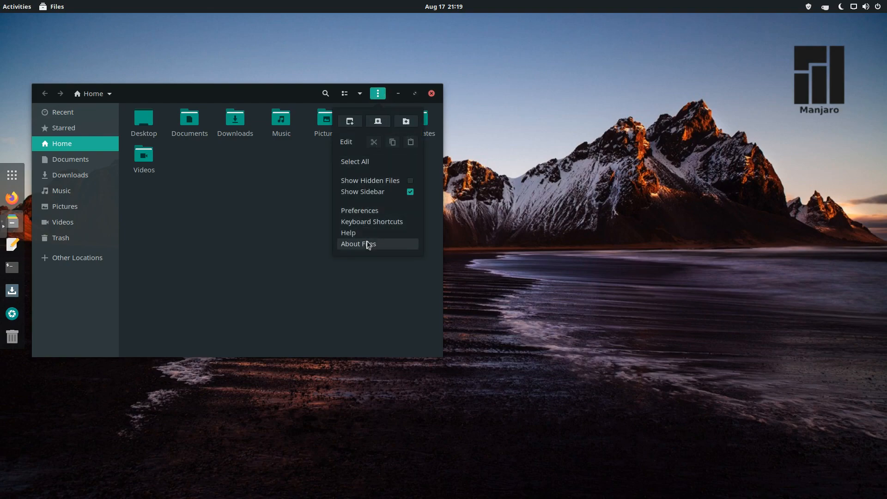
pyautogui.click(357, 243)
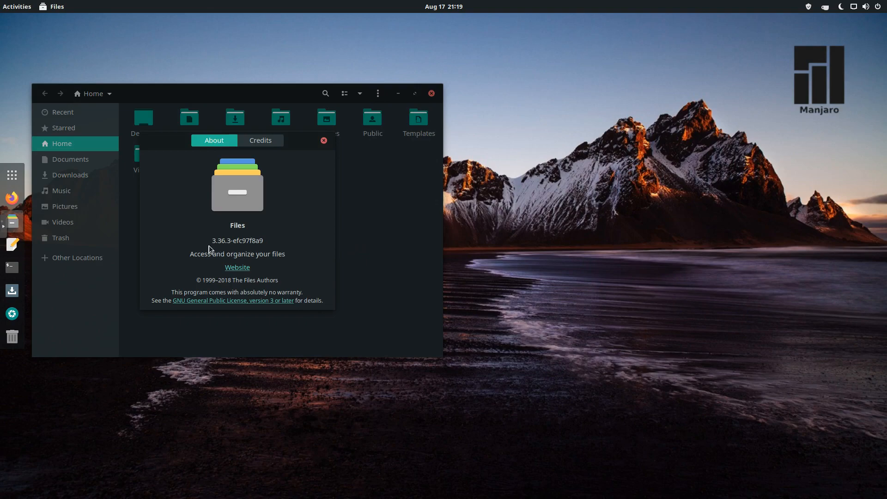
pyautogui.moveTo(247, 235)
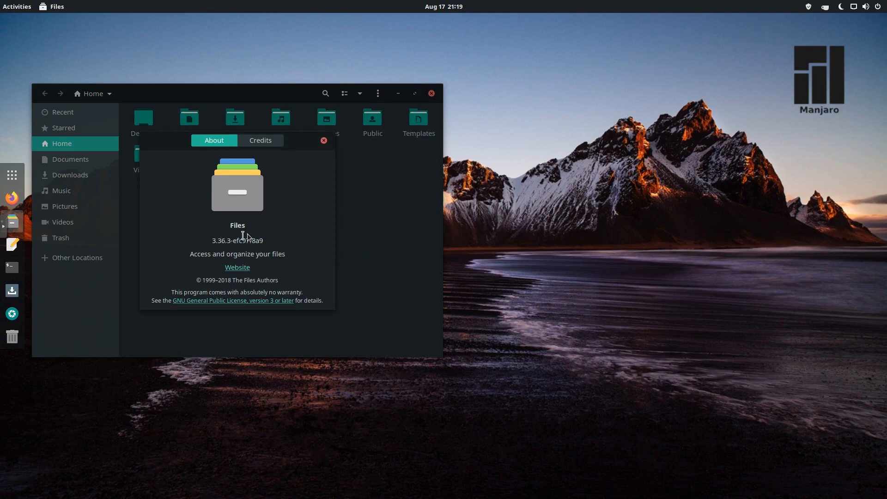
pyautogui.click(323, 140)
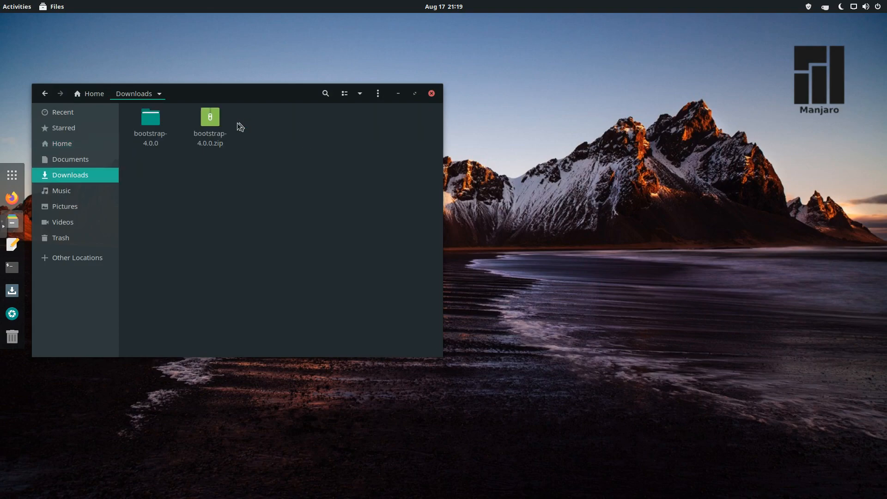
# - Drill into bootstrap-4.0.0 › dist › css and open bootstrap.css with Text Editor
pyautogui.doubleClick(149, 117)
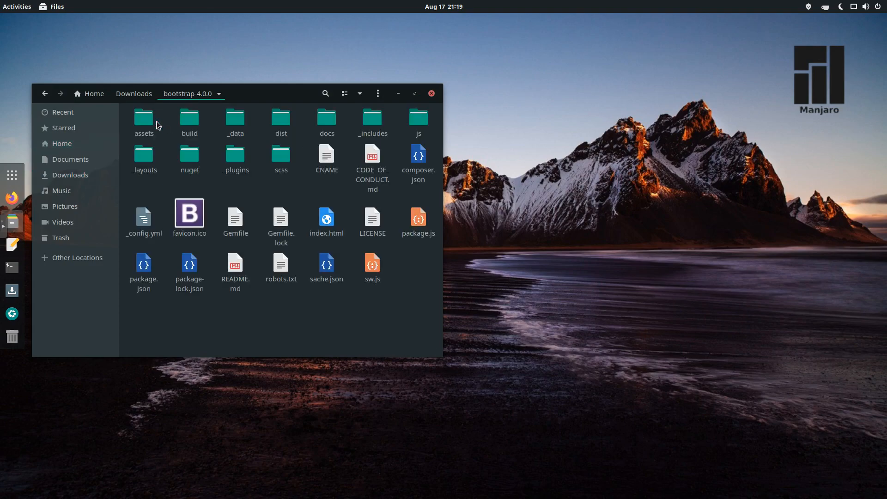
pyautogui.doubleClick(281, 119)
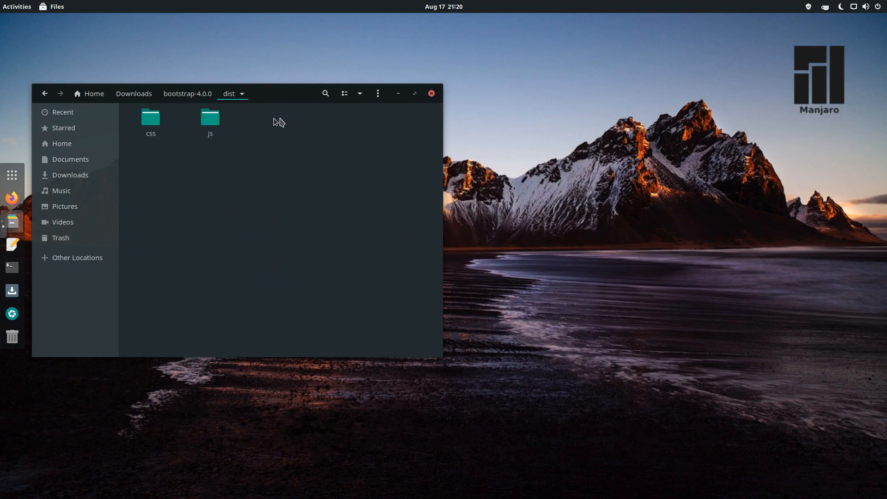
pyautogui.doubleClick(150, 119)
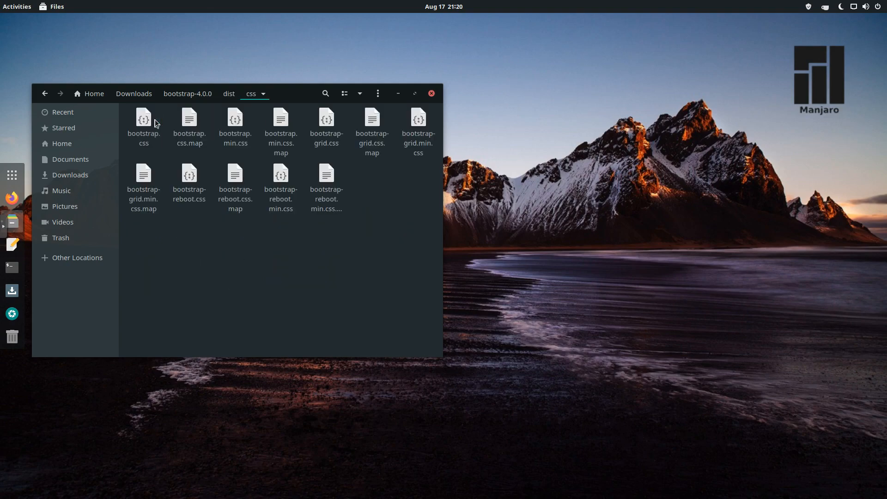
pyautogui.rightClick(143, 125)
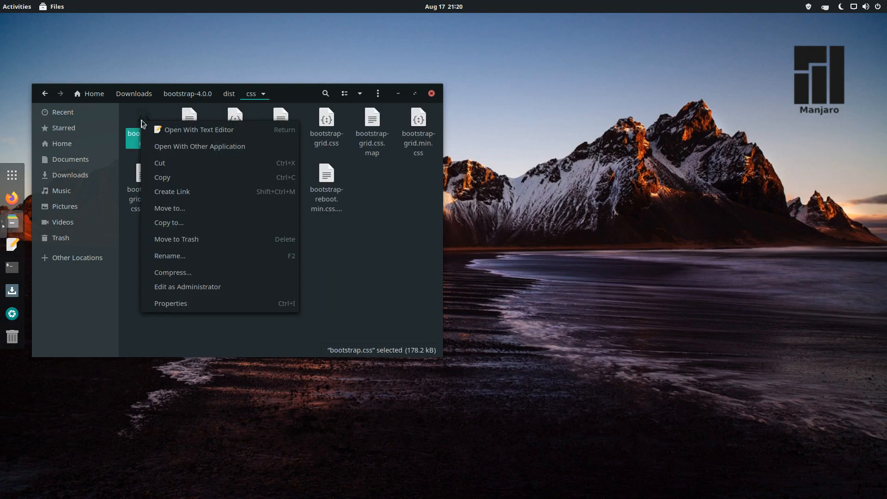
pyautogui.click(199, 129)
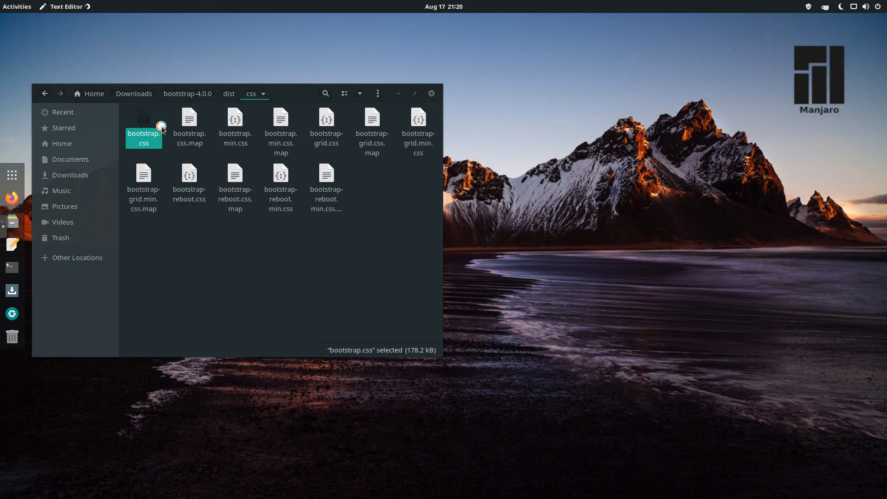
# - Scroll through bootstrap.css in gedit, view its About dialog (version 3.36.2) and dismiss it
pyautogui.doubleClick(143, 125)
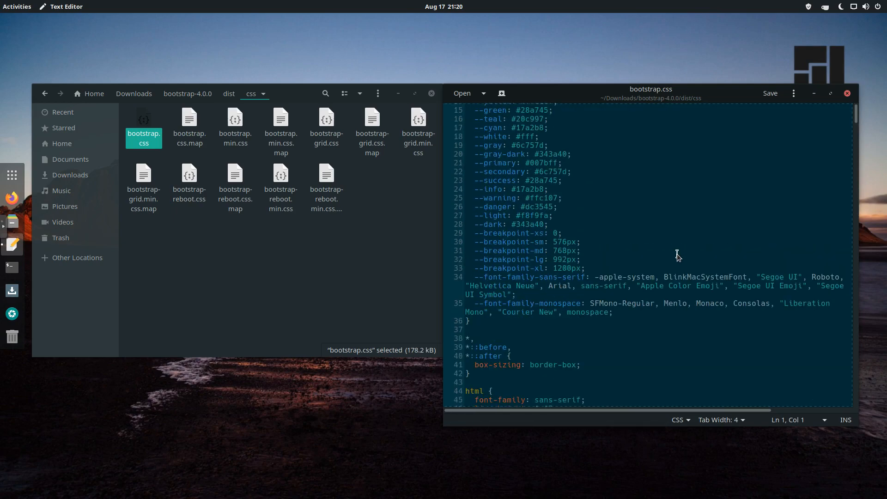
pyautogui.scroll(-3)
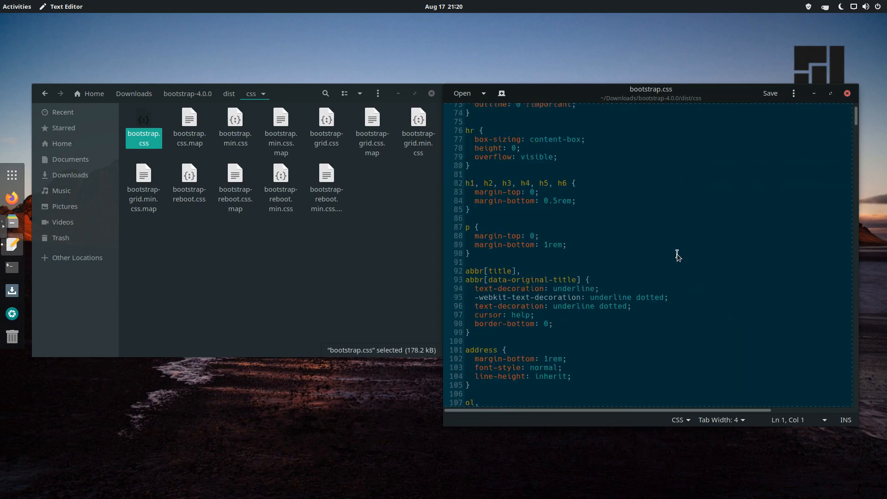
pyautogui.scroll(-3)
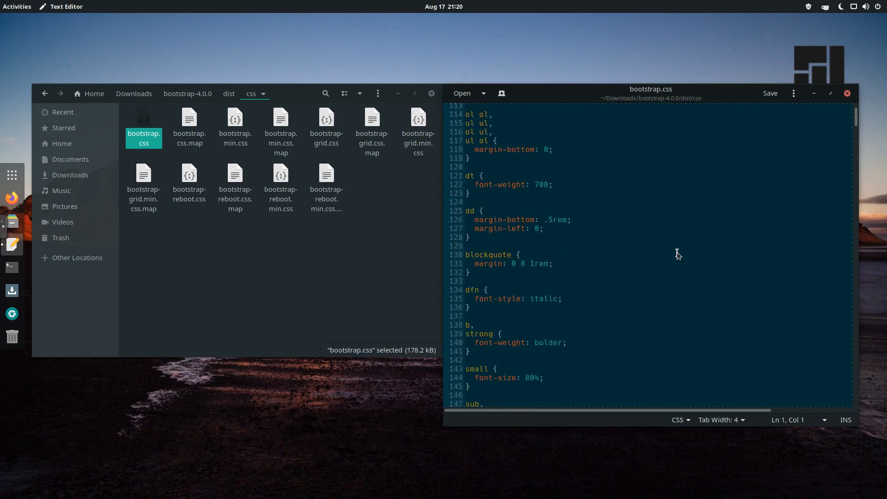
pyautogui.moveTo(674, 248)
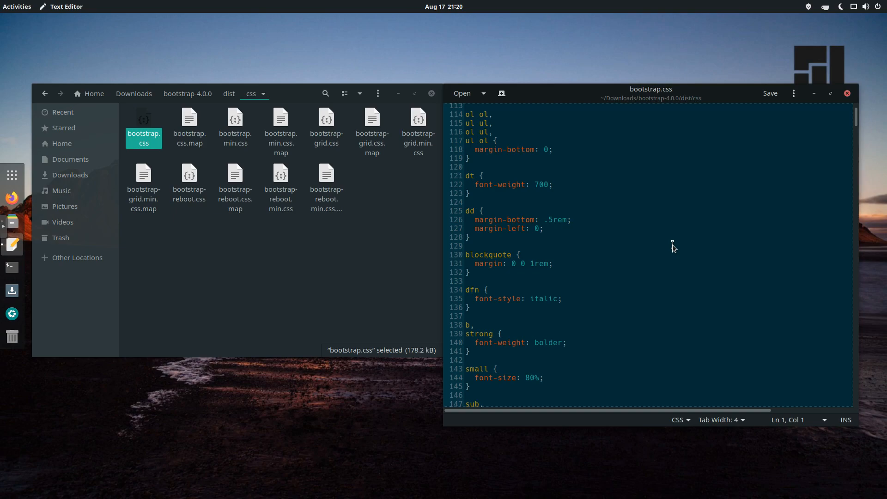
pyautogui.moveTo(633, 249)
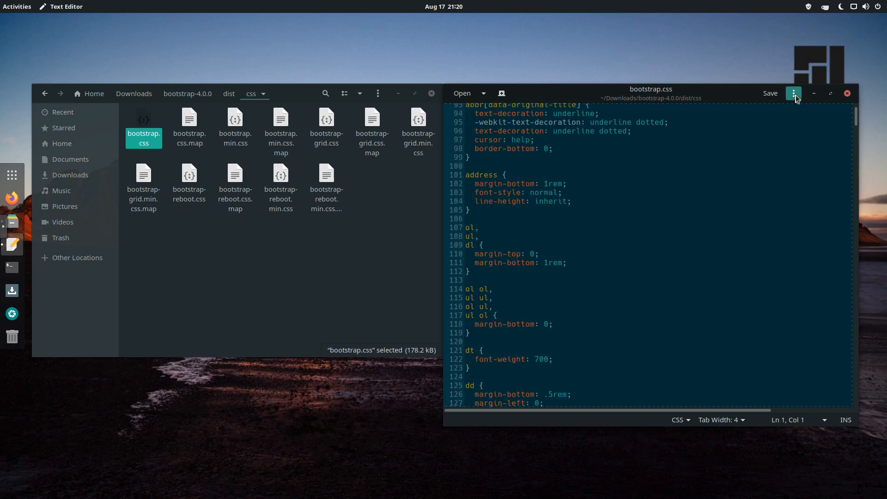
pyautogui.click(793, 93)
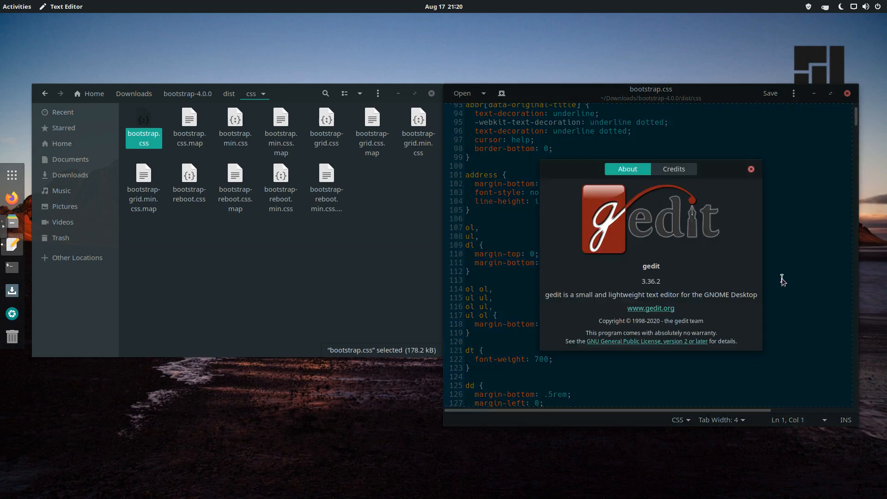
pyautogui.moveTo(648, 290)
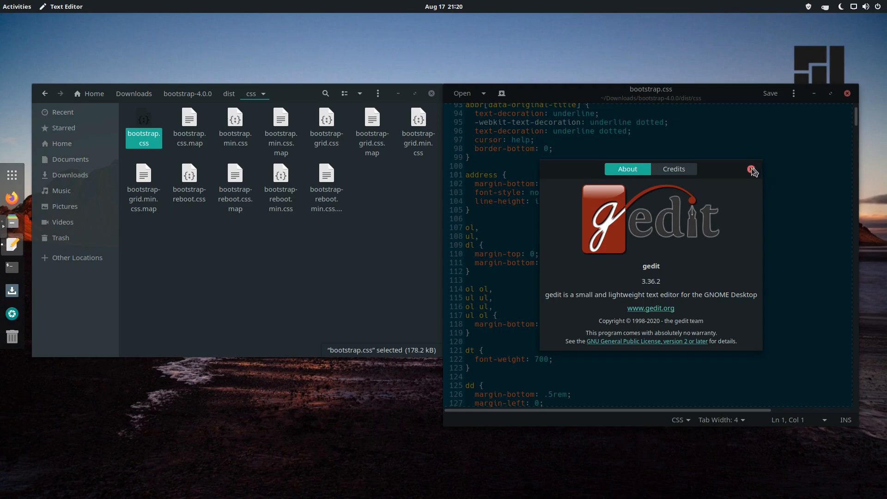
pyautogui.click(752, 170)
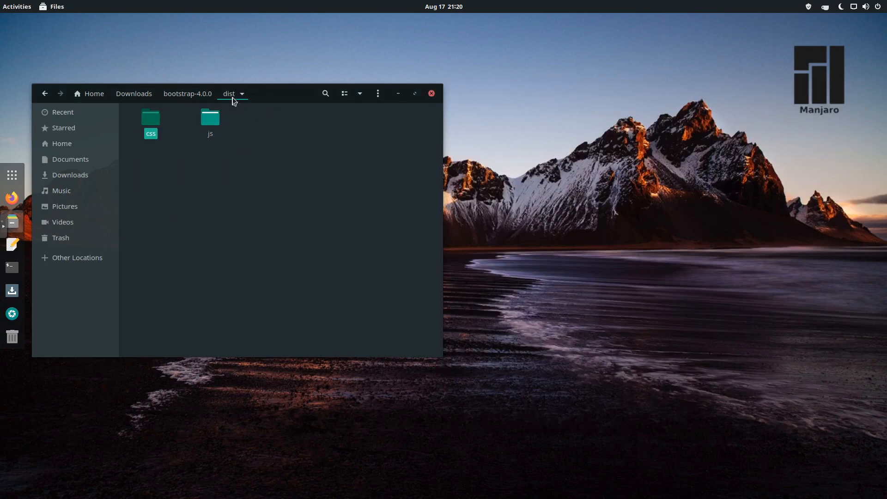
# - Navigate from bootstrap-4.0.0 into docs › 4.0 › examples
pyautogui.click(188, 93)
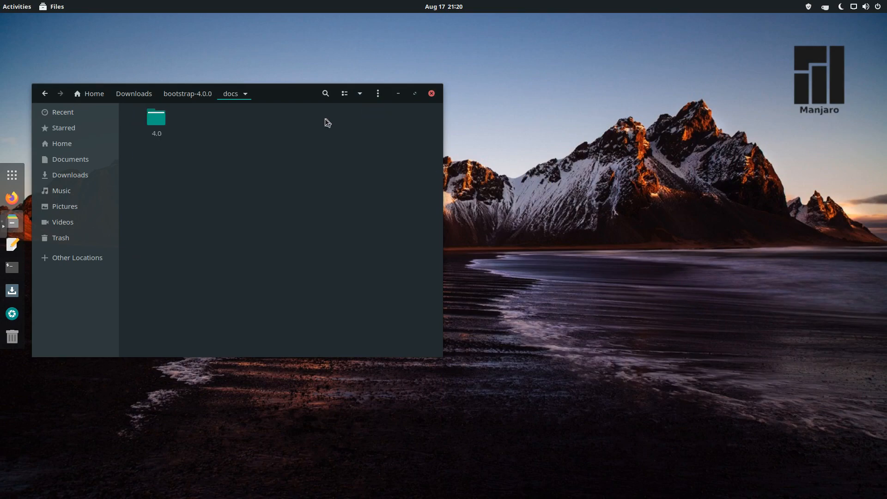
pyautogui.doubleClick(156, 118)
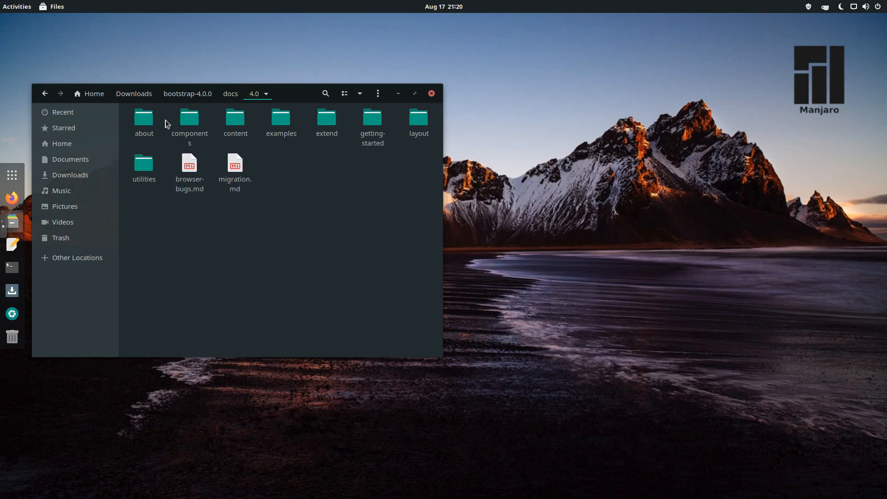
pyautogui.moveTo(281, 117)
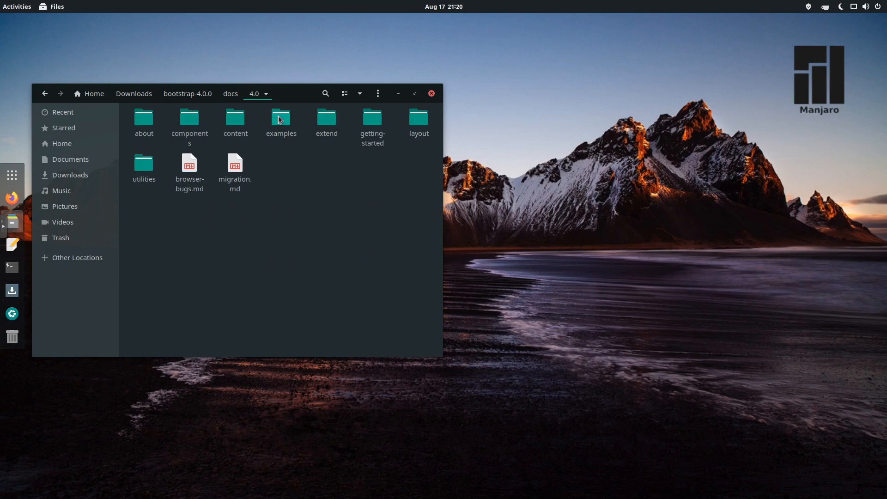
pyautogui.doubleClick(281, 119)
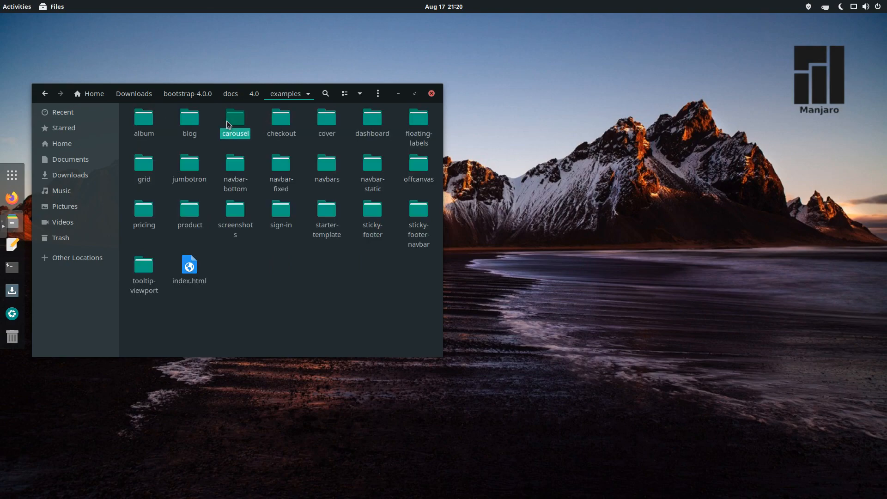
# - Open the carousel index.html with Text Editor via Open With Other Application
pyautogui.rightClick(202, 120)
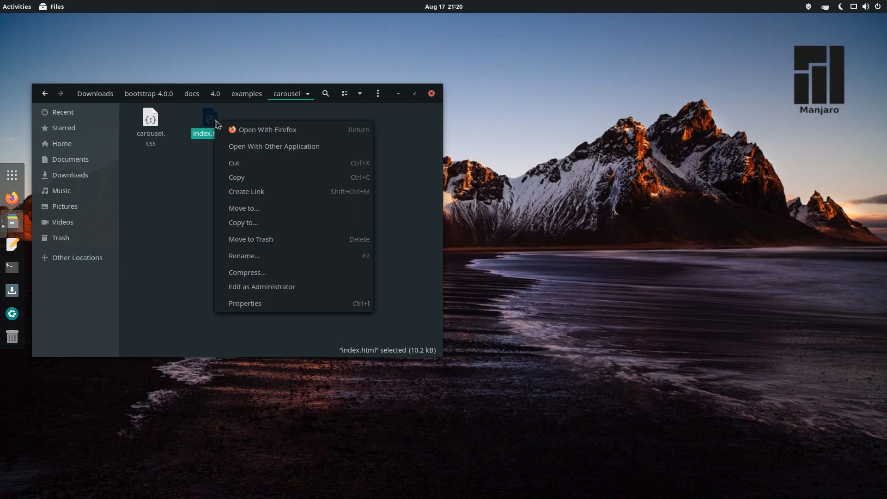
pyautogui.click(273, 146)
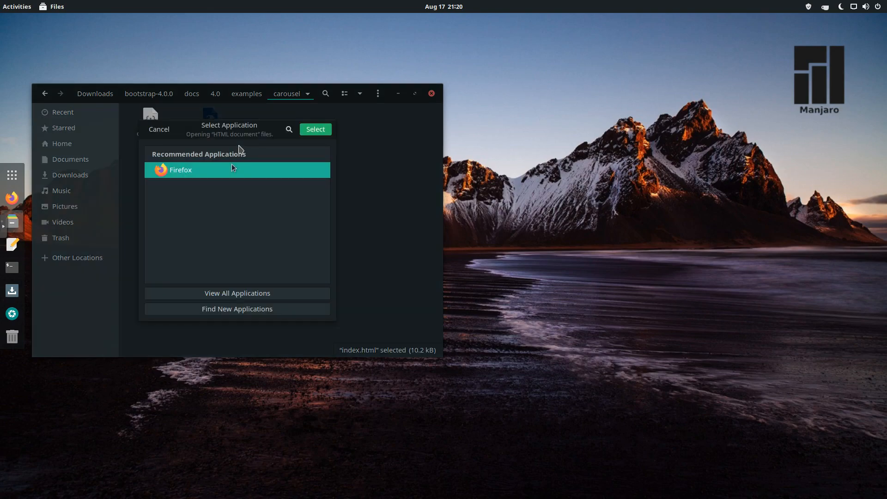
pyautogui.click(238, 293)
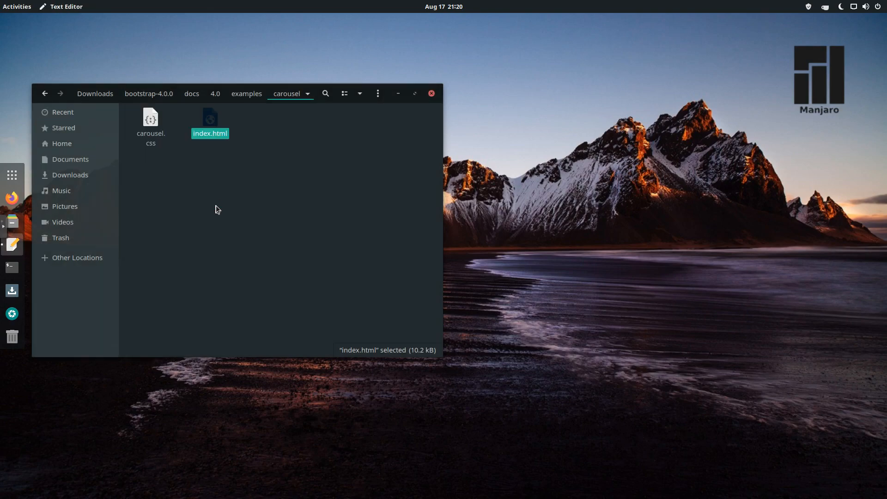
pyautogui.doubleClick(209, 118)
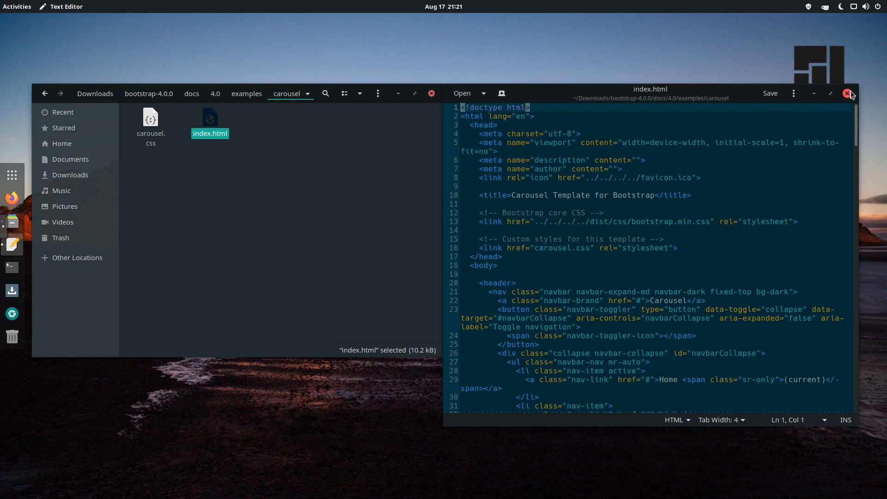
# - Close the gedit window showing the carousel index.html
pyautogui.click(851, 94)
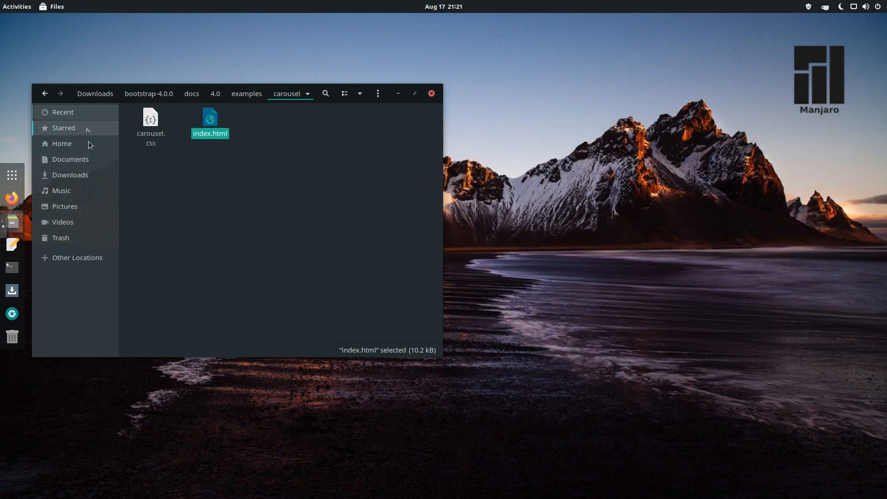
# - Browse Computer › etc › cron.d, read the 0hourly file in gedit, then close it
pyautogui.click(76, 258)
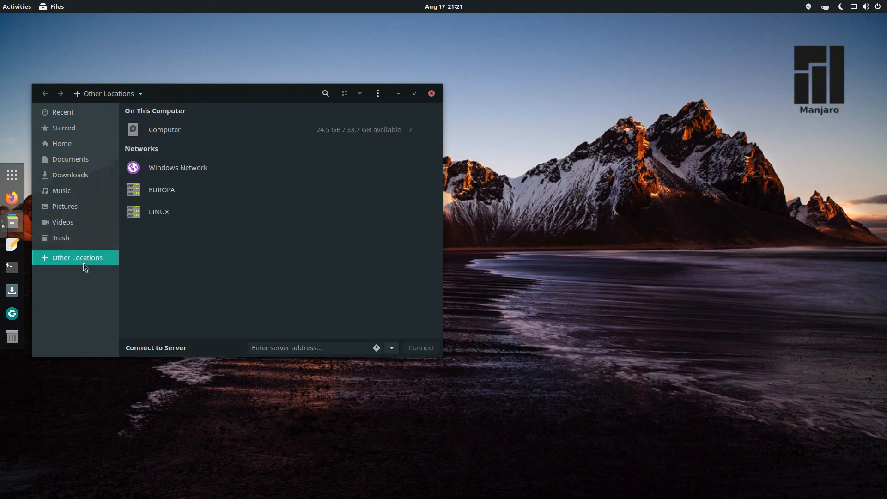
pyautogui.moveTo(186, 129)
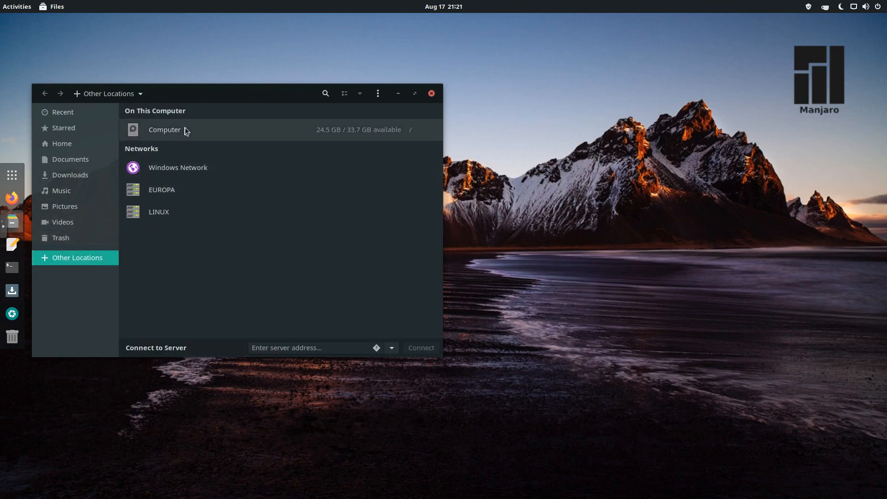
pyautogui.doubleClick(165, 129)
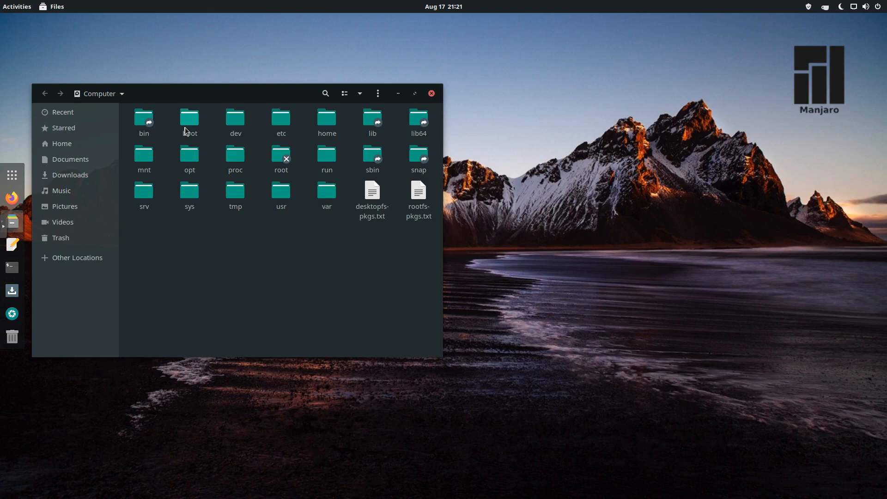
pyautogui.moveTo(93, 191)
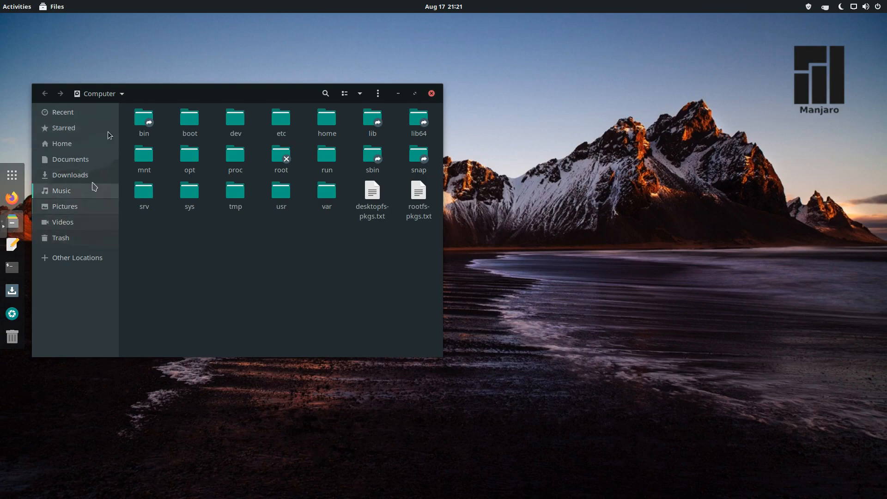
pyautogui.moveTo(194, 123)
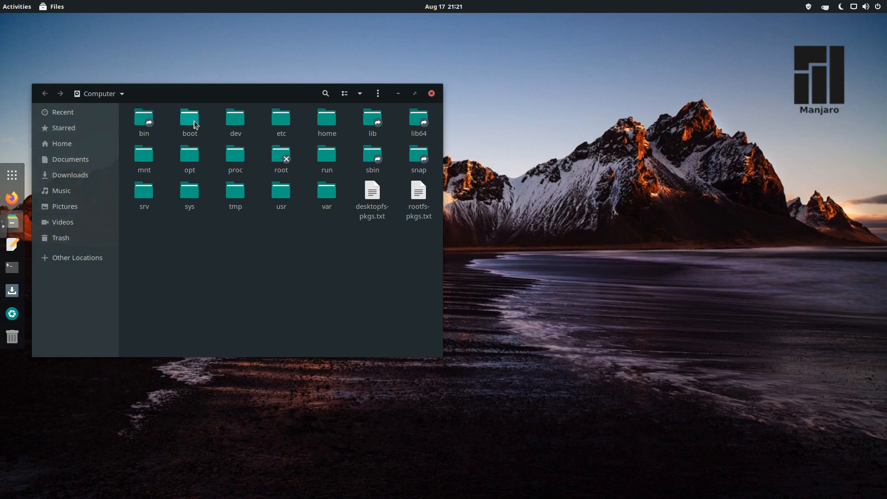
pyautogui.doubleClick(281, 119)
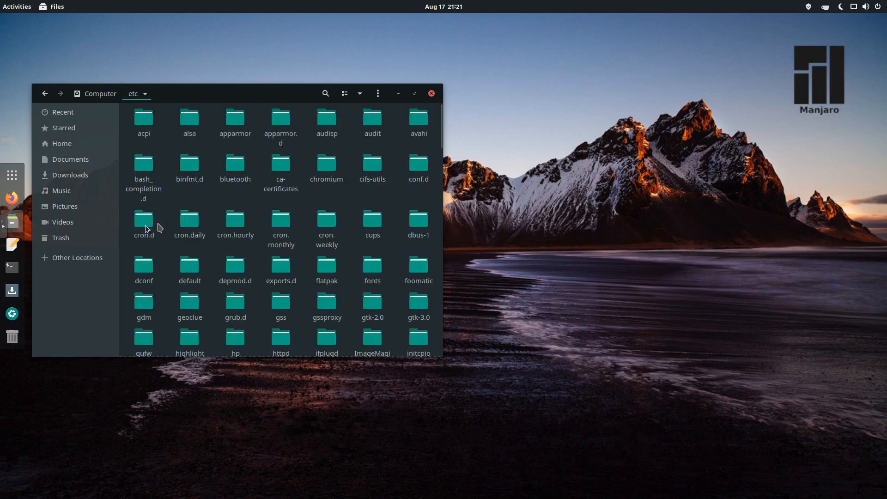
pyautogui.doubleClick(143, 221)
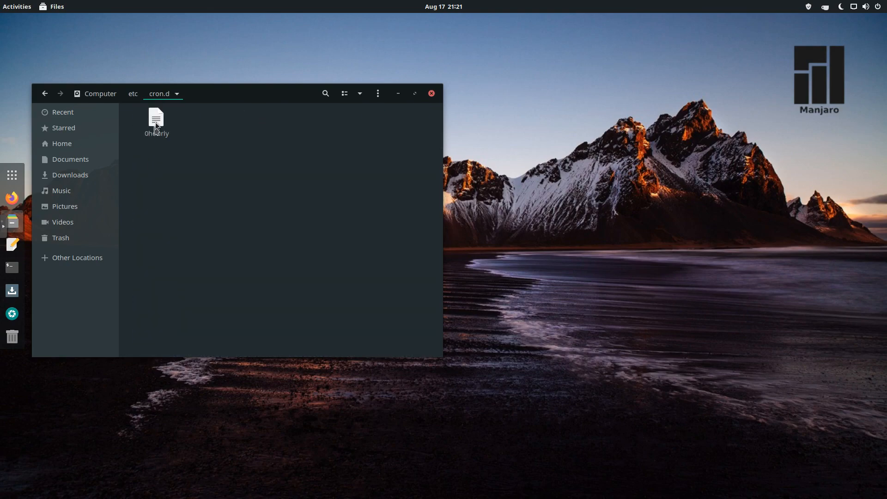
pyautogui.doubleClick(156, 120)
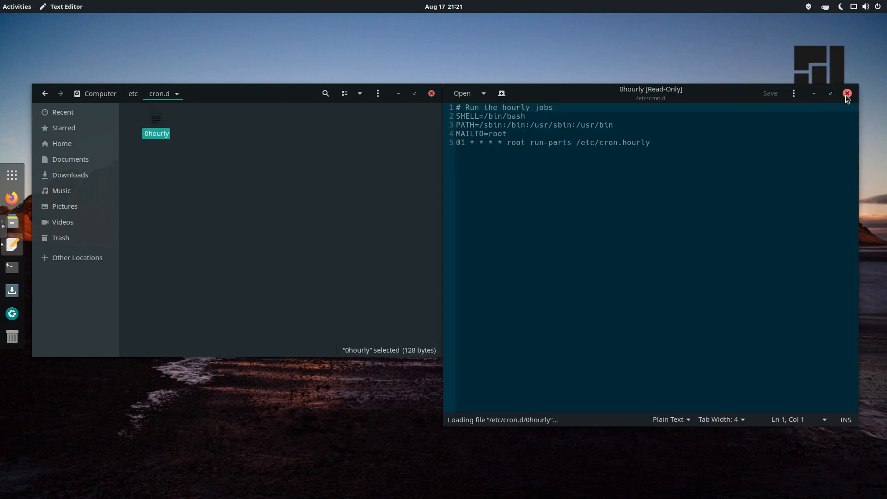
pyautogui.click(846, 93)
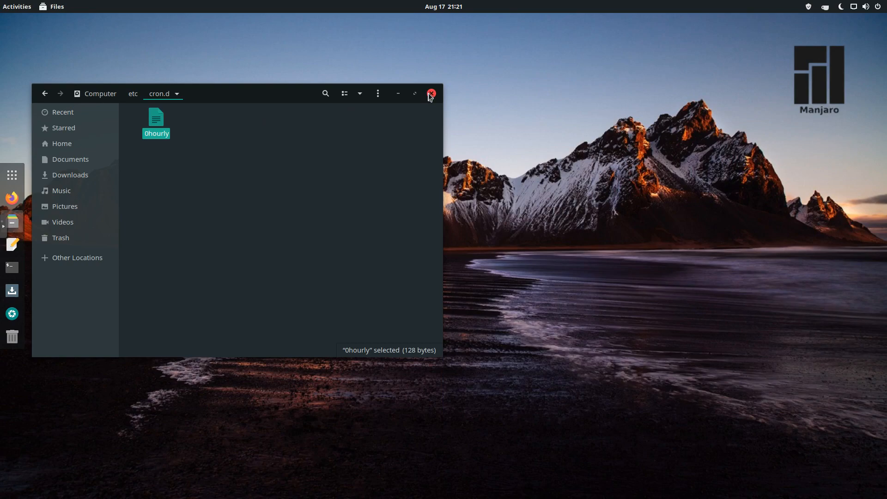
# - Close the Files window and show the full grid of installed applications
pyautogui.click(431, 94)
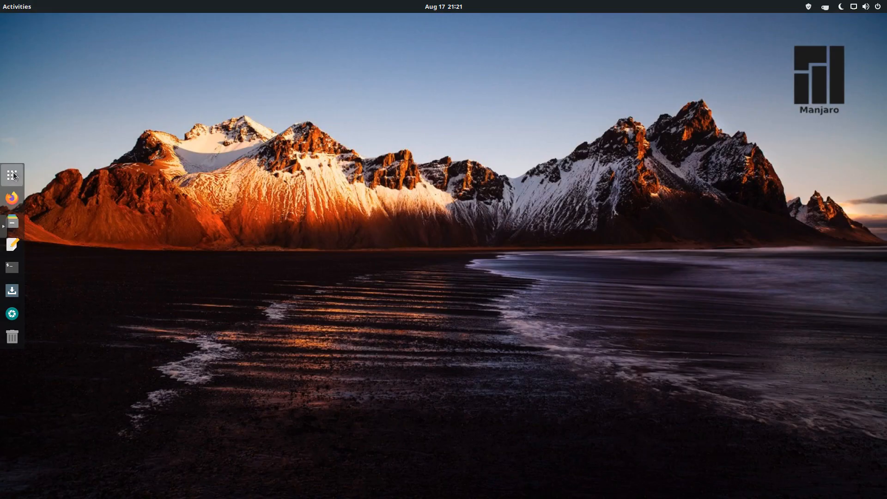
pyautogui.click(12, 174)
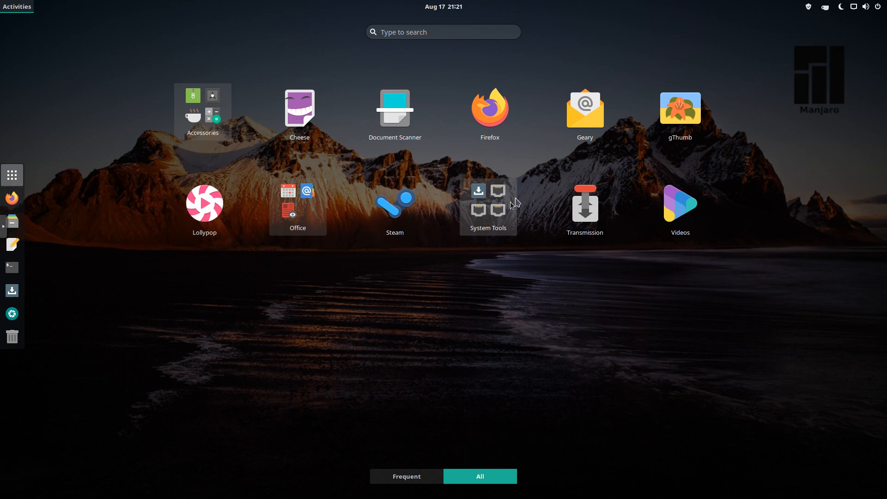
# - Browse the Office and System Tools app folders in the grid, then close them
pyautogui.click(297, 205)
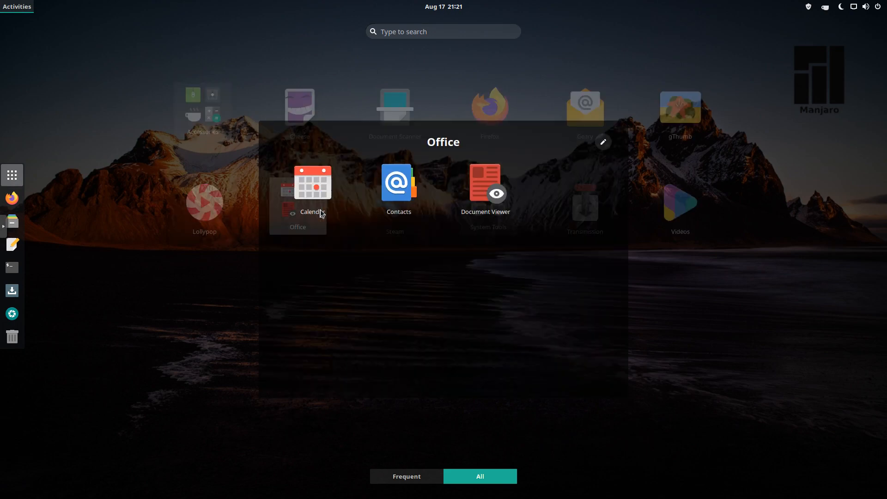
pyautogui.click(198, 315)
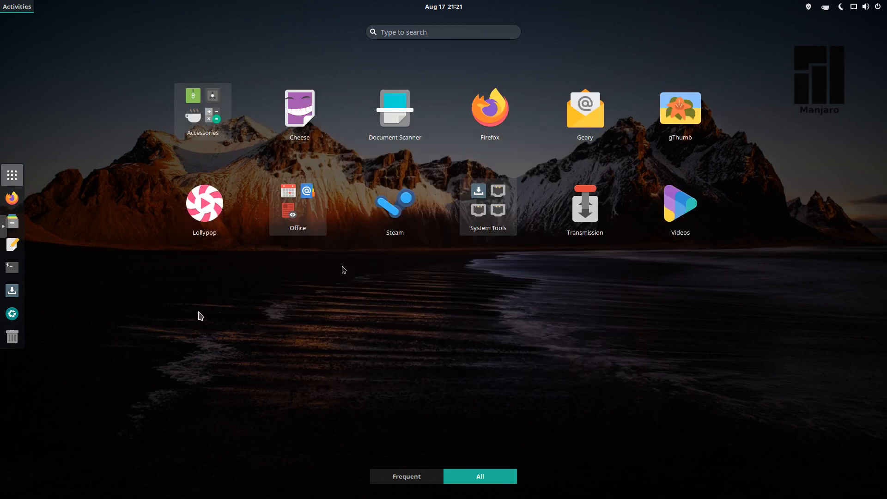
pyautogui.click(488, 206)
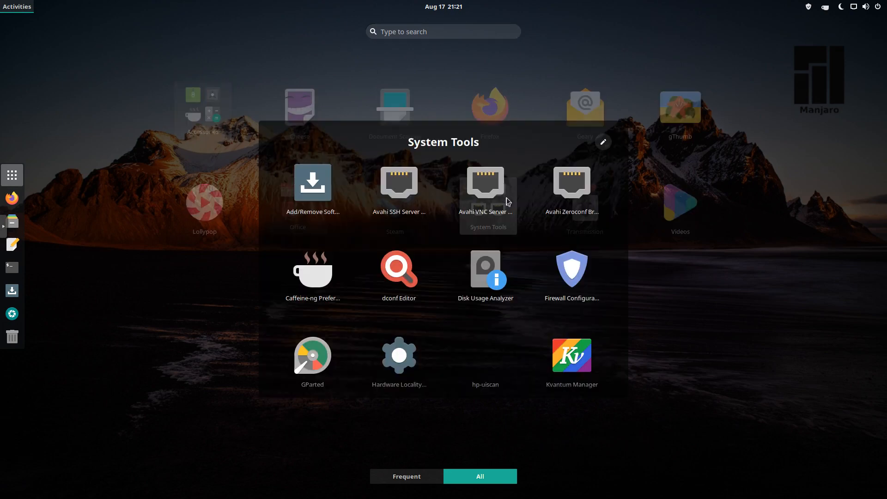
pyautogui.scroll(-3)
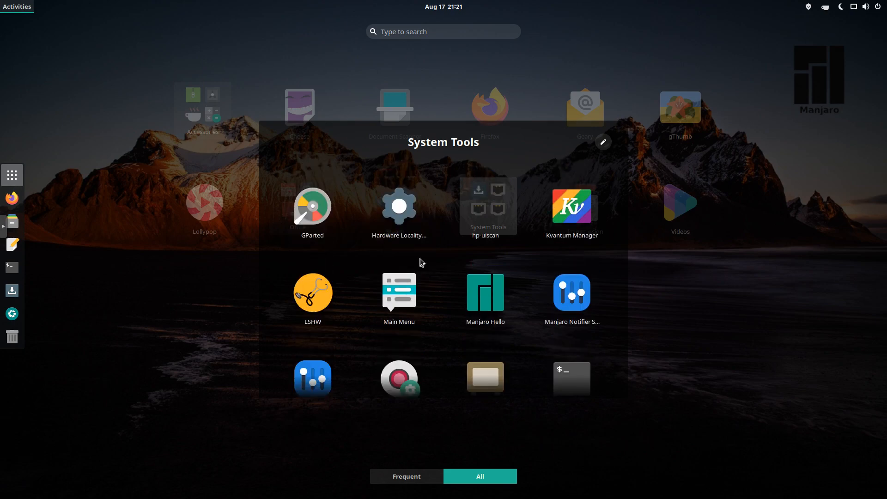
pyautogui.scroll(-3)
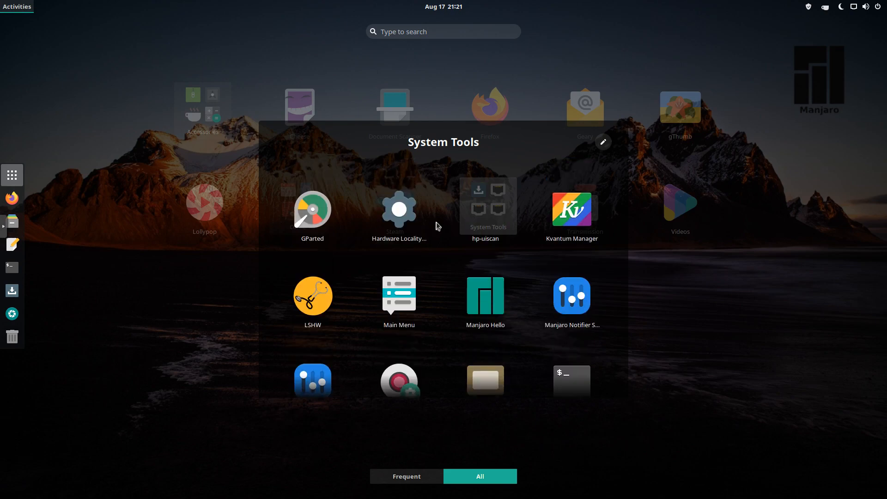
pyautogui.scroll(-3)
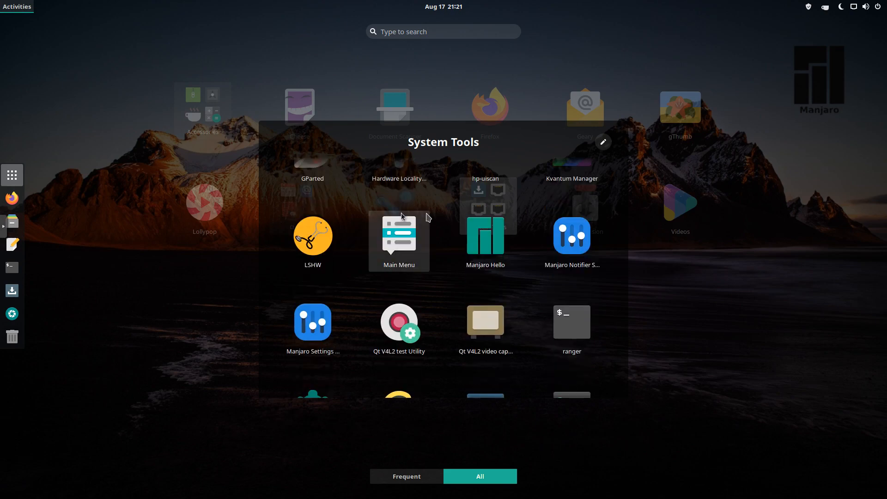
pyautogui.click(223, 275)
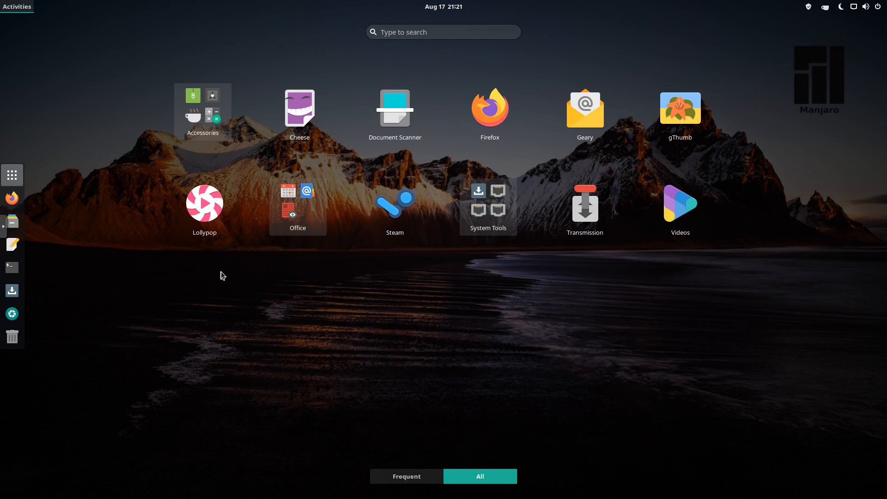
pyautogui.moveTo(490, 112)
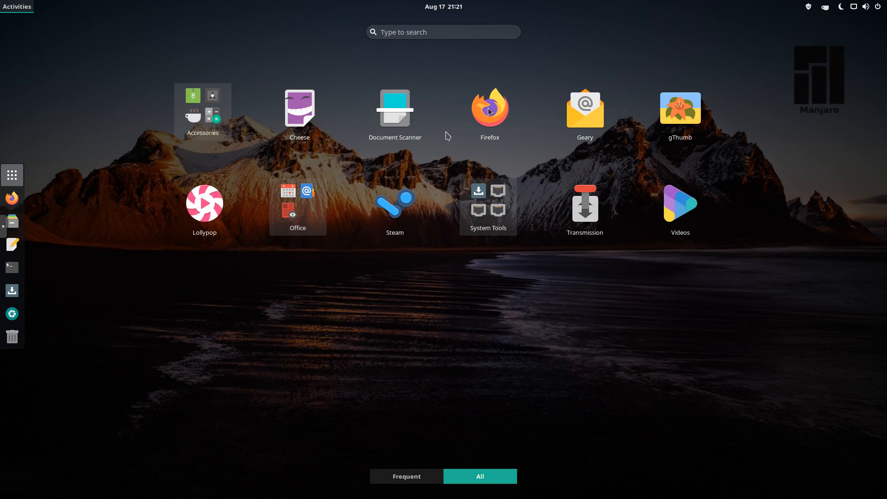
# - Launch Firefox from the application grid
pyautogui.click(489, 107)
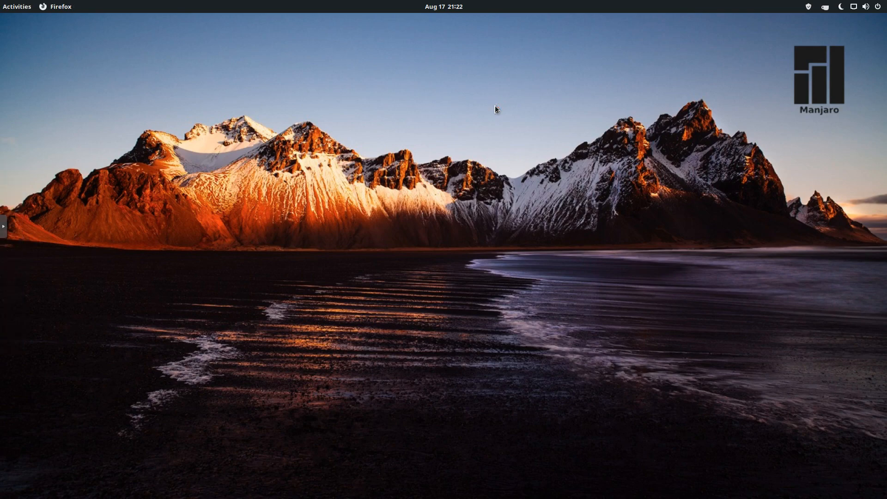
# - Visit Manjaro's Donate page from manjaro.org and scroll through it
pyautogui.click(55, 6)
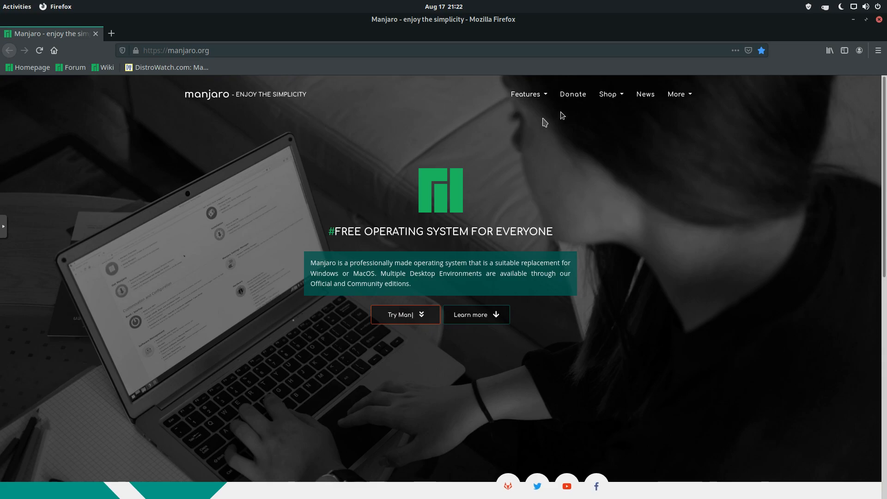
pyautogui.click(572, 95)
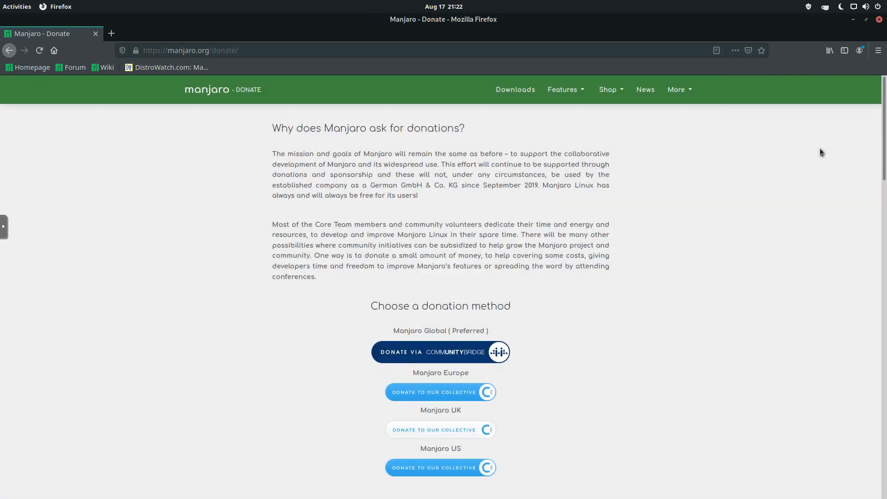
pyautogui.scroll(-3)
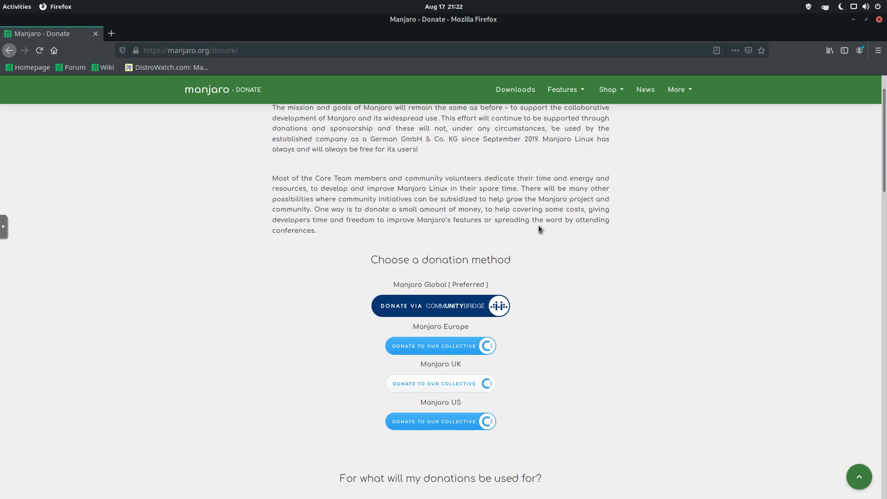
pyautogui.scroll(-3)
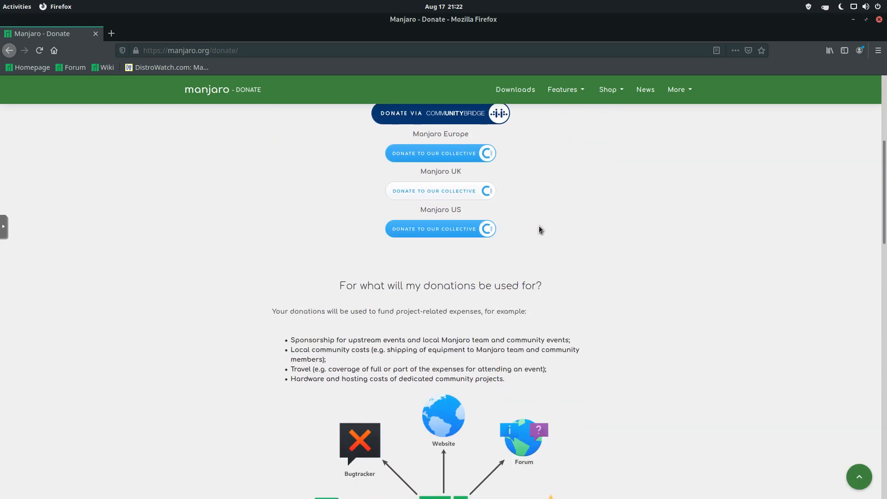
pyautogui.scroll(-3)
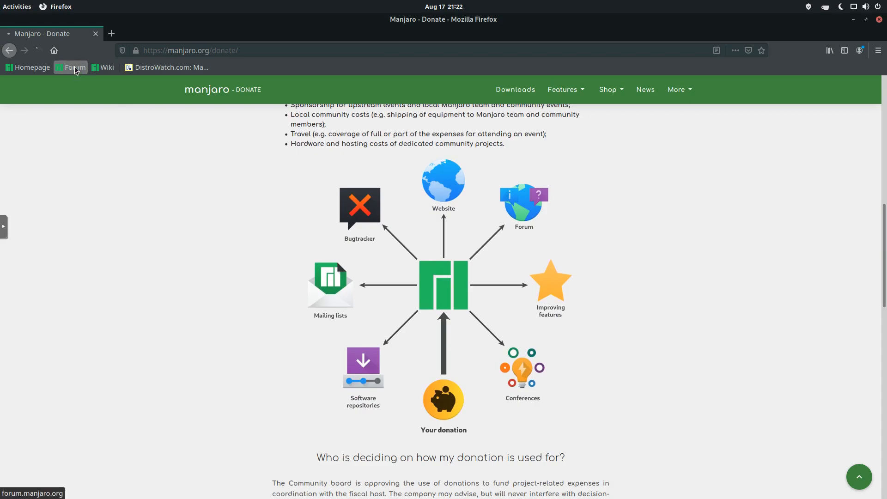
# - Go to the Manjaro Linux Forum via the Forum bookmark
pyautogui.click(74, 68)
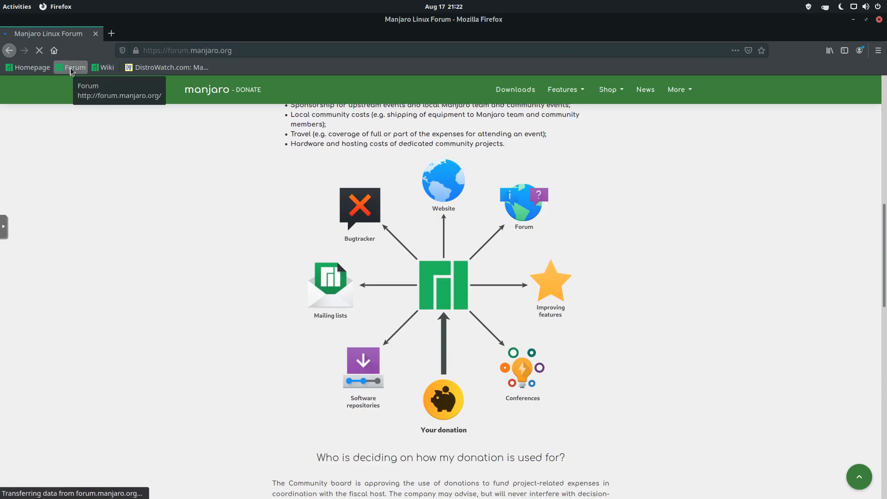
# - Load the Manjaro forum categories, then head to the Manjaro Wiki via its bookmark
pyautogui.click(75, 67)
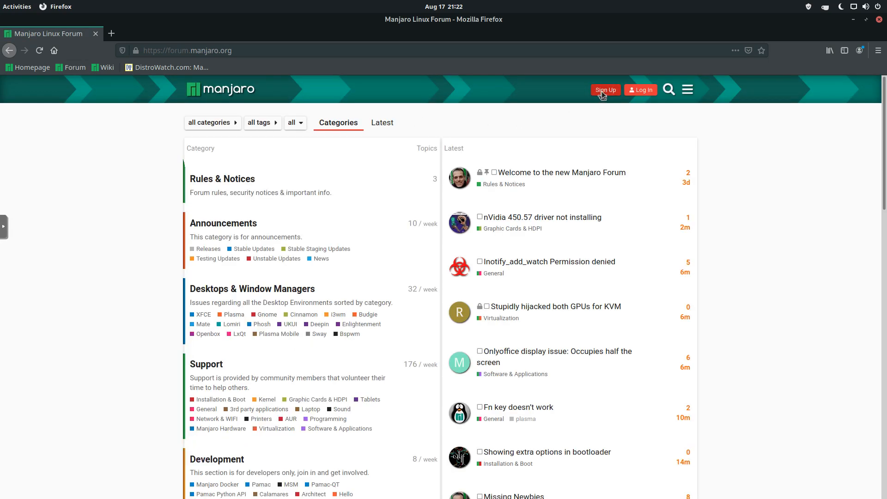
pyautogui.moveTo(299, 270)
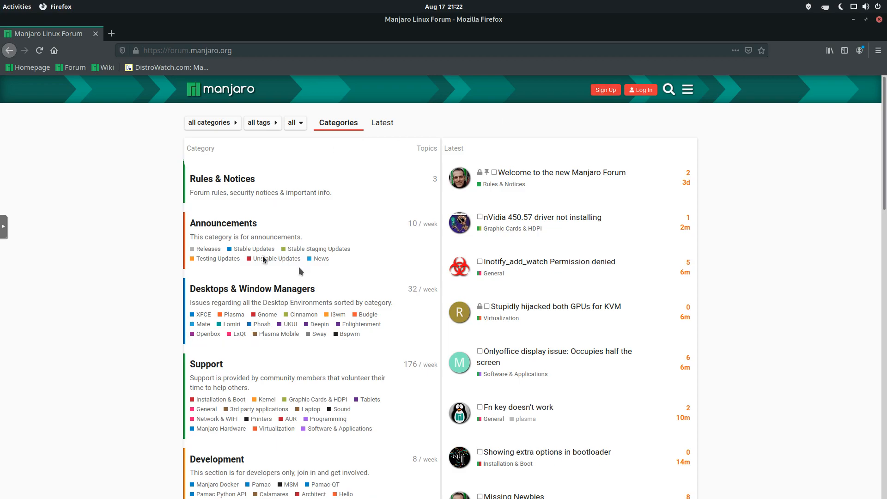
pyautogui.moveTo(471, 240)
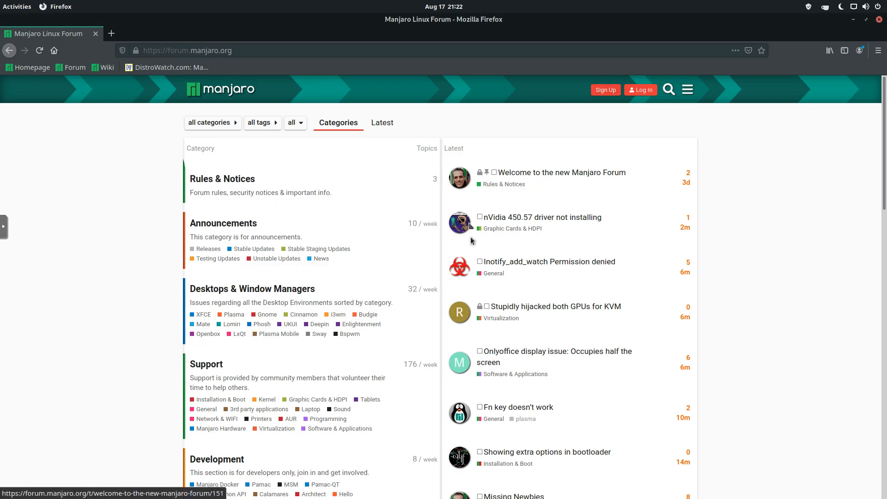
pyautogui.moveTo(528, 194)
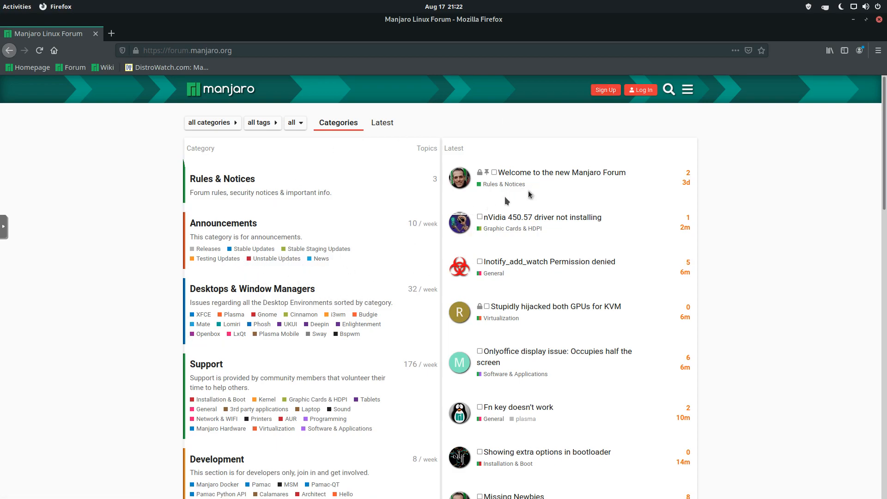
pyautogui.moveTo(104, 116)
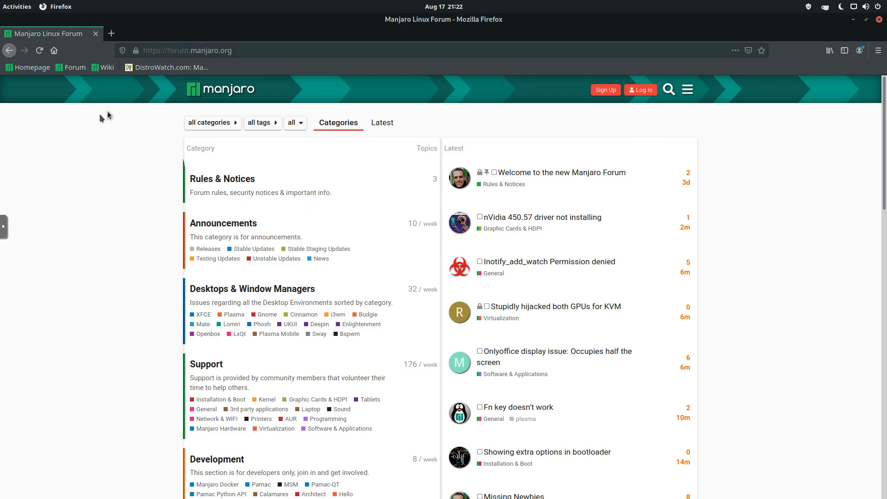
pyautogui.click(107, 67)
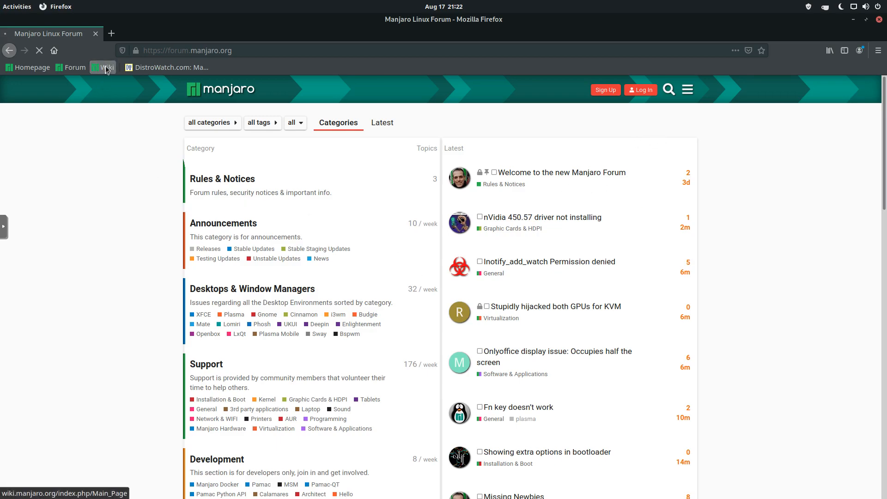
# - Scroll through the Manjaro Wiki main page after selecting the bookmark
pyautogui.click(104, 67)
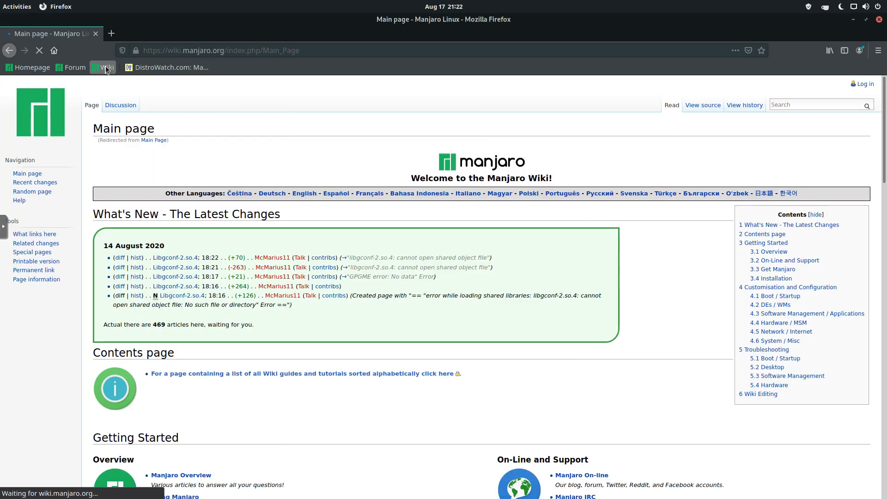
pyautogui.scroll(-3)
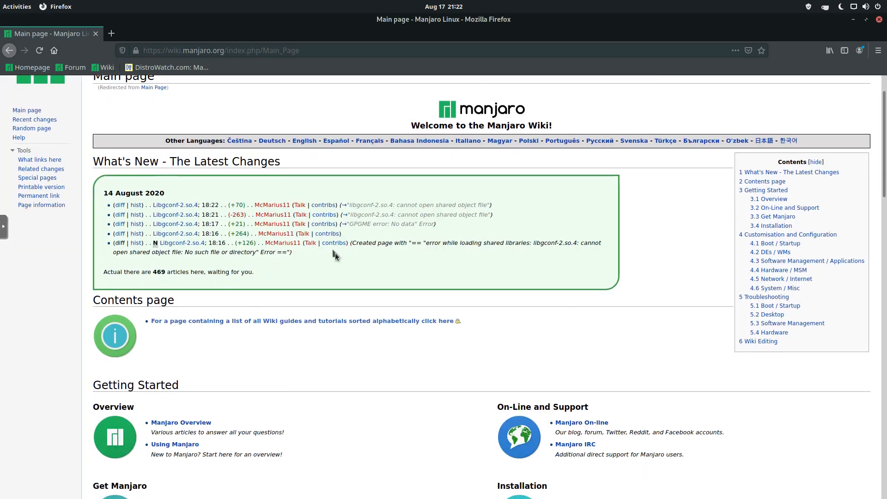
pyautogui.scroll(-3)
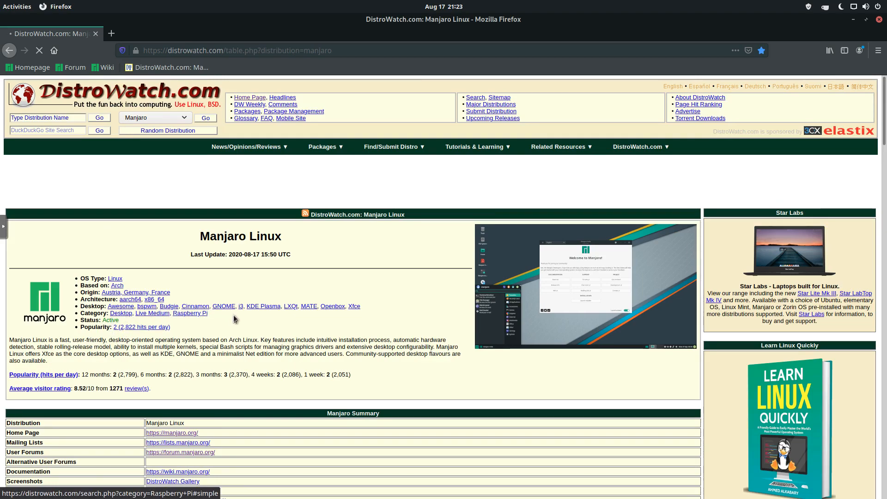
pyautogui.scroll(-3)
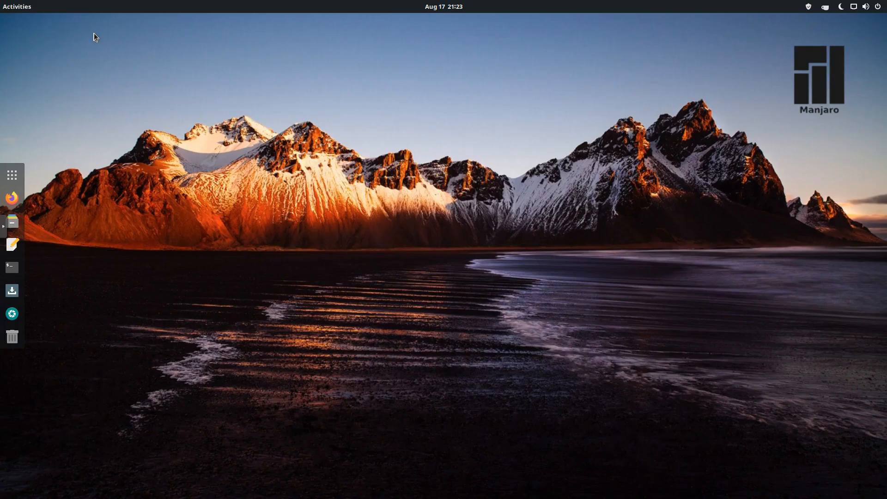
pyautogui.moveTo(77, 261)
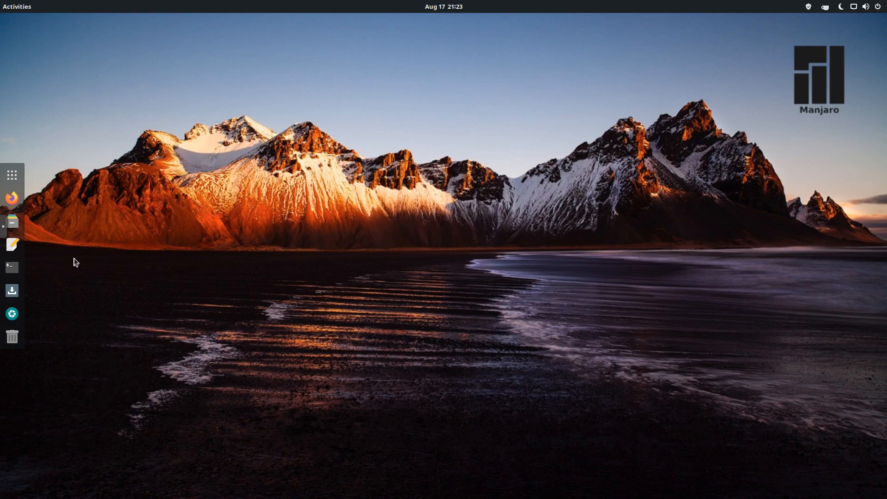
pyautogui.moveTo(16, 196)
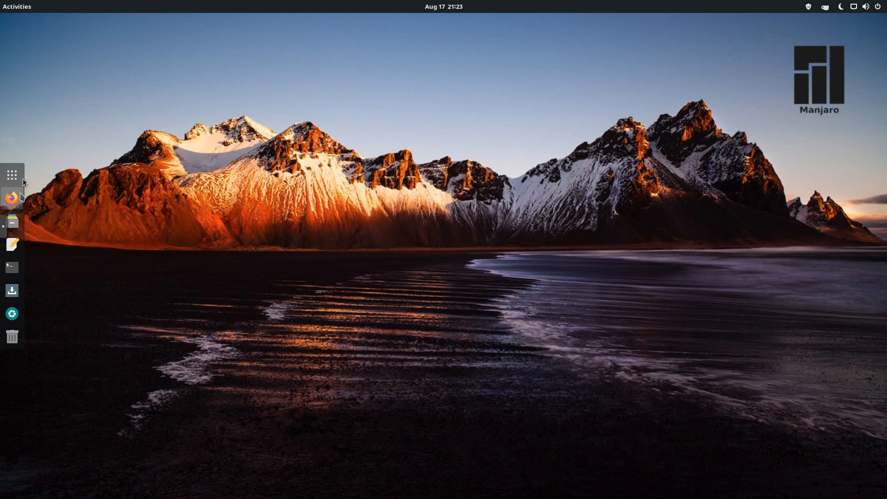
# - Search 'ma' in the application overview to launch Manjaro Hello
pyautogui.click(11, 175)
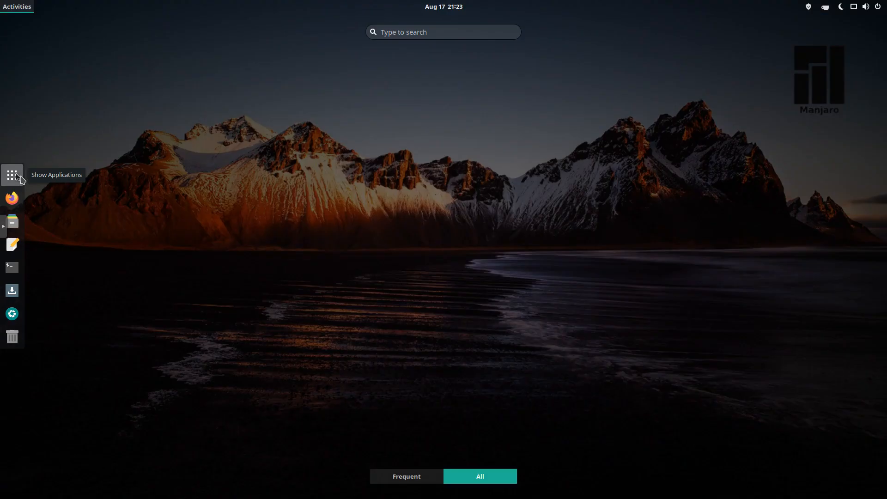
pyautogui.write('ma')
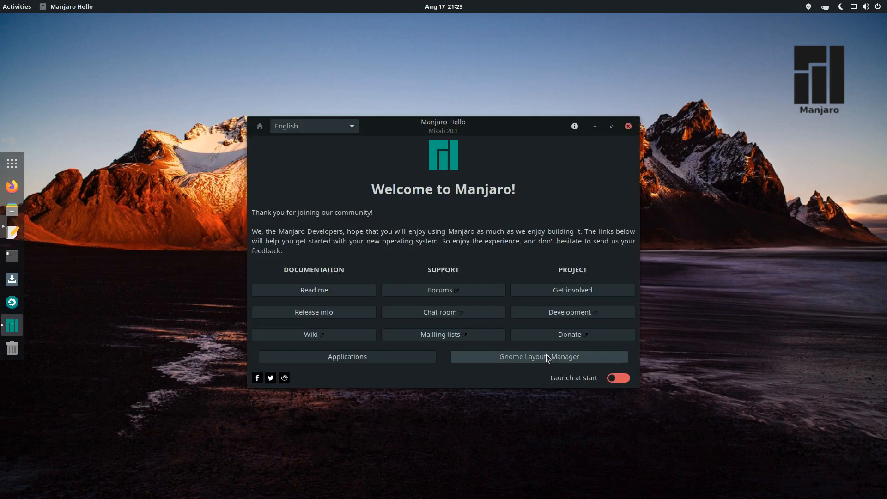
# - Apply the Traditional layout in Gnome Layout Manager and close Manjaro Hello
pyautogui.click(538, 356)
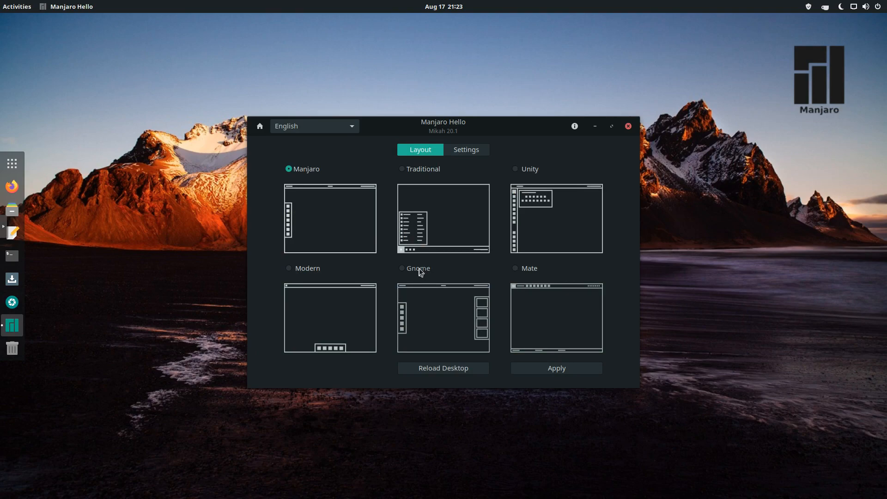
pyautogui.click(402, 268)
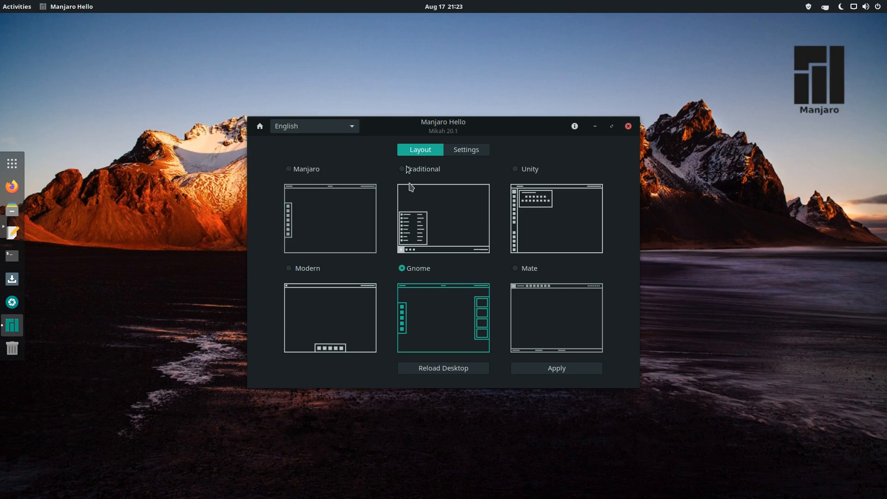
pyautogui.click(402, 168)
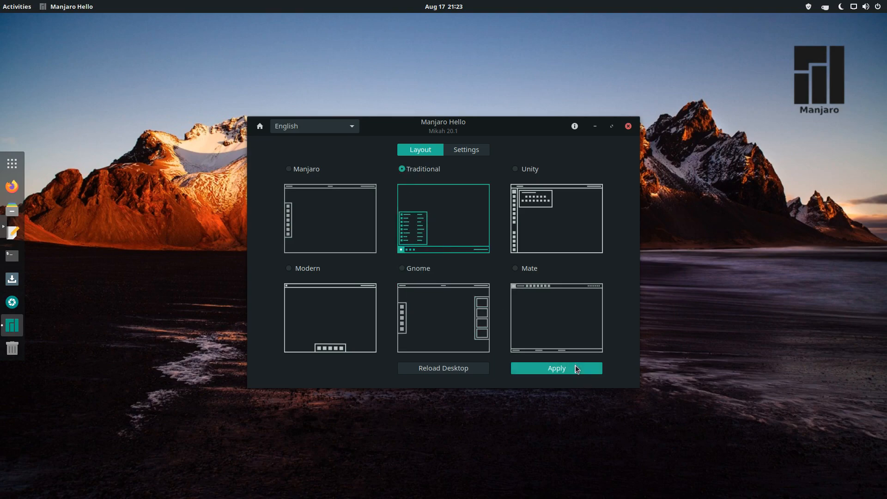
pyautogui.click(555, 368)
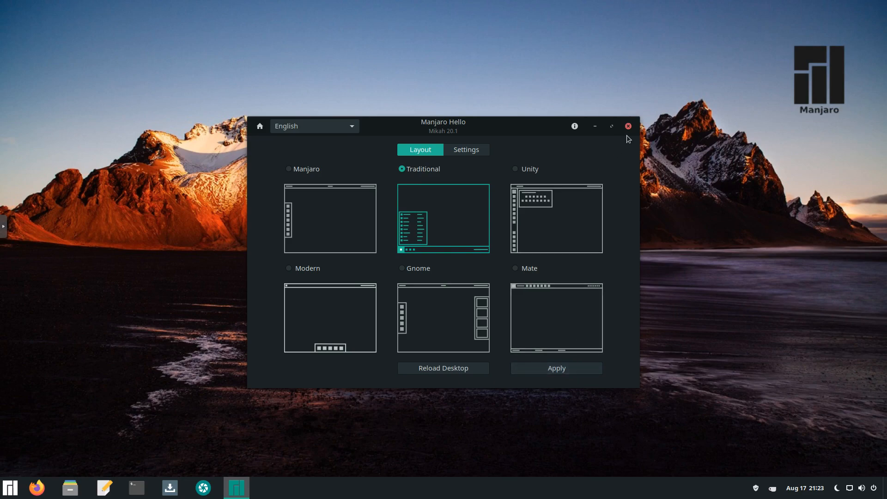
pyautogui.click(626, 126)
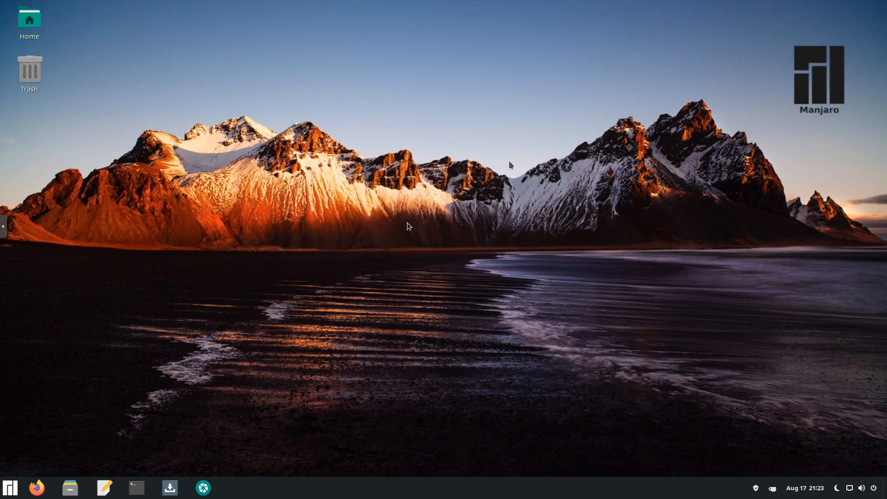
pyautogui.click(9, 486)
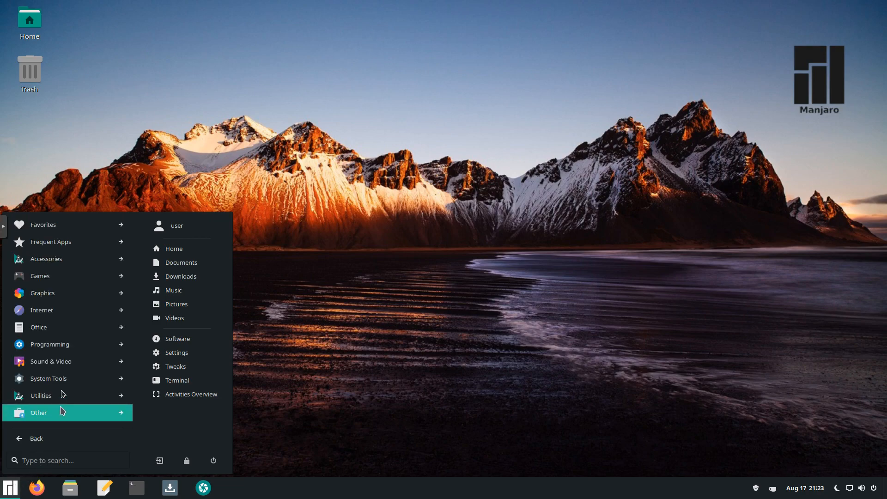
pyautogui.click(38, 412)
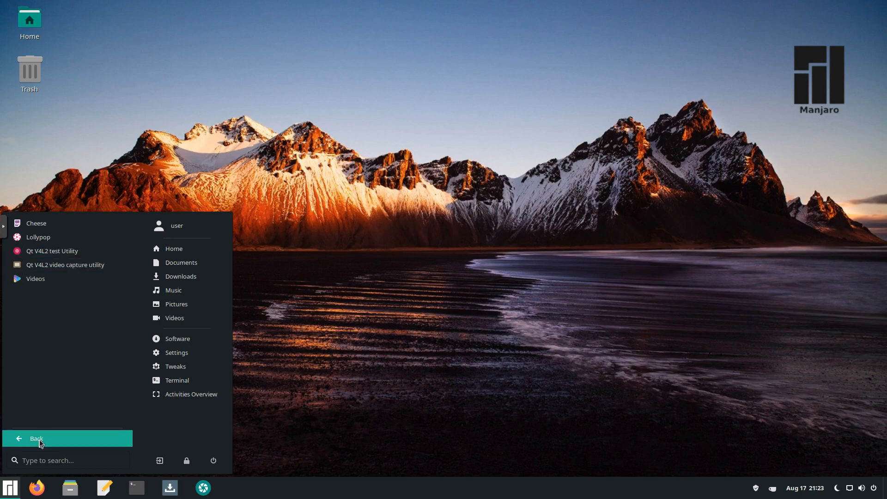
pyautogui.click(37, 438)
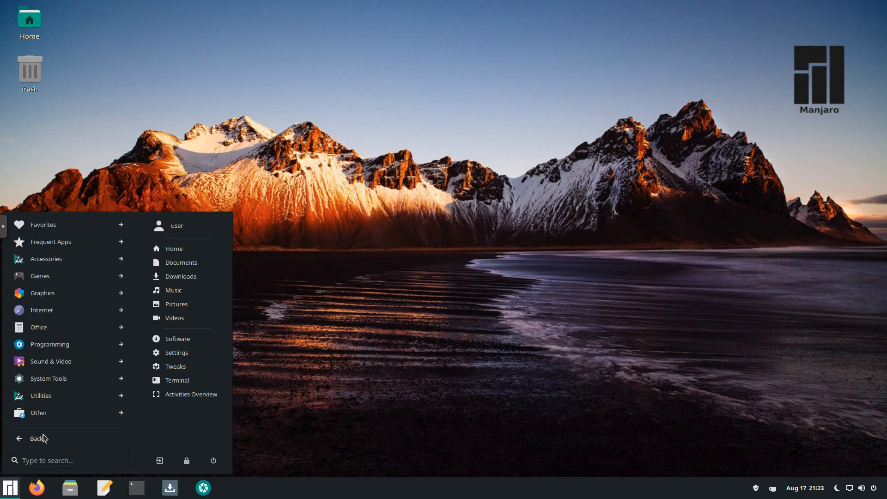
pyautogui.moveTo(51, 436)
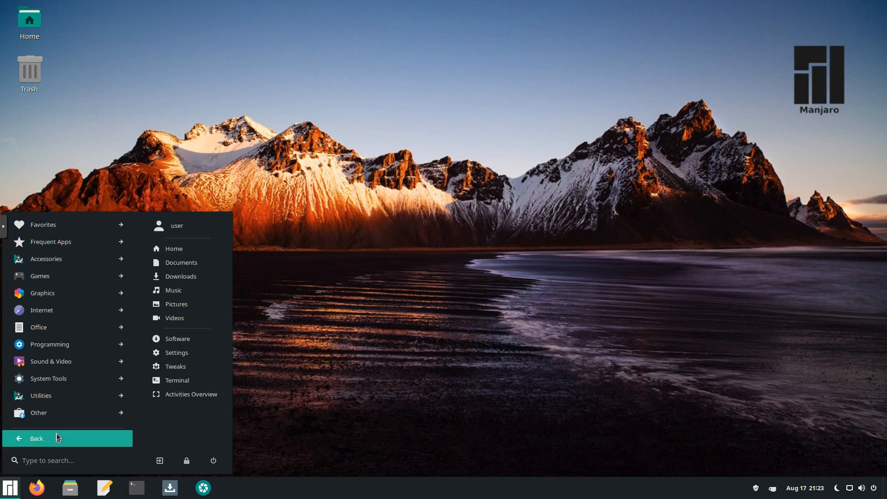
pyautogui.moveTo(287, 426)
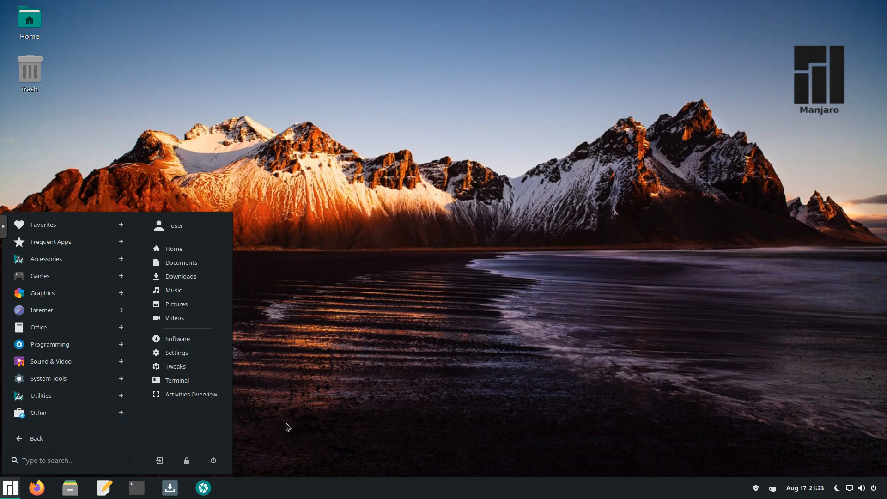
pyautogui.moveTo(293, 434)
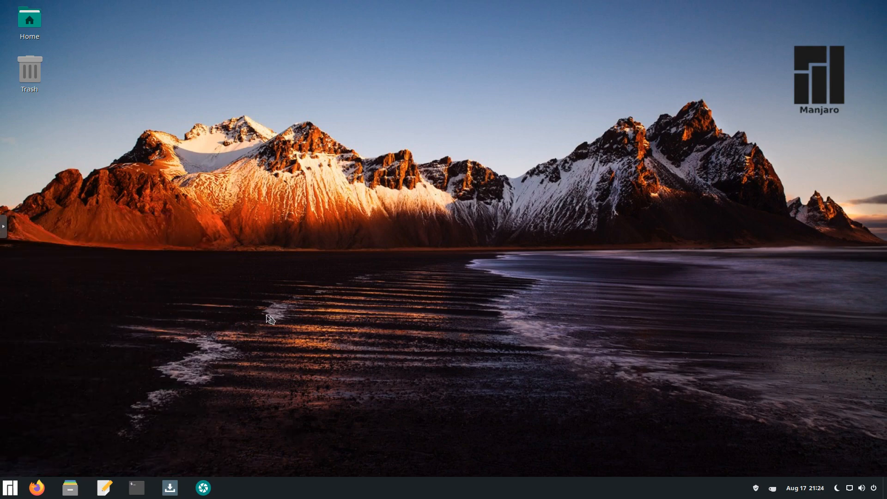
pyautogui.moveTo(196, 342)
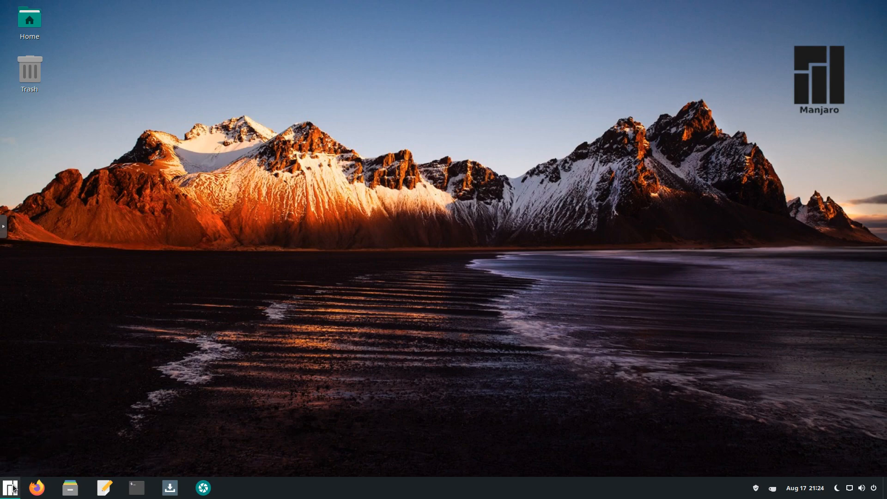
pyautogui.click(9, 487)
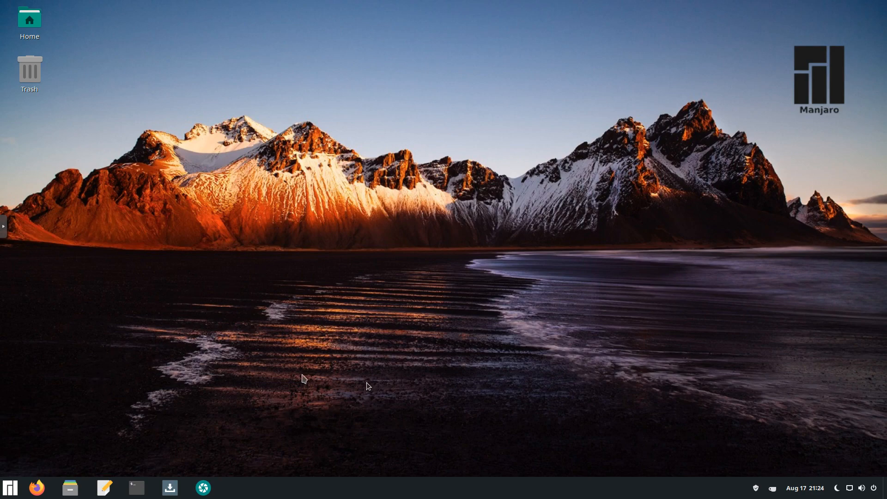
pyautogui.moveTo(400, 372)
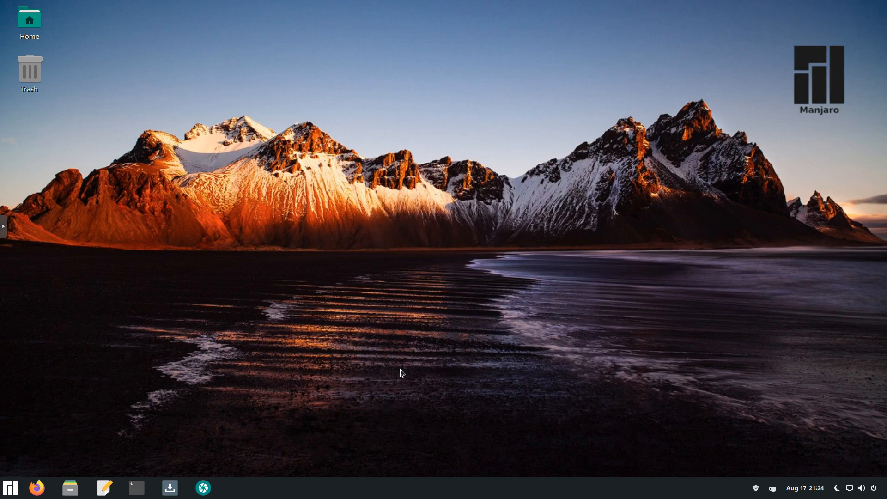
pyautogui.moveTo(396, 366)
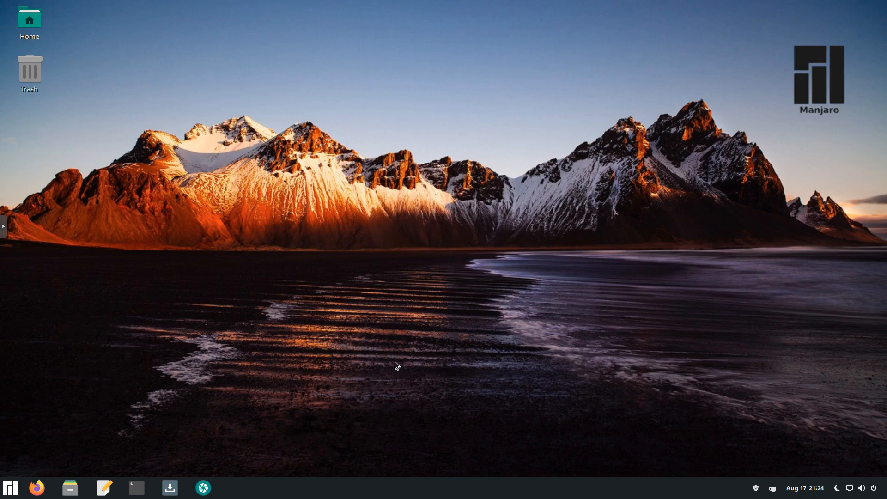